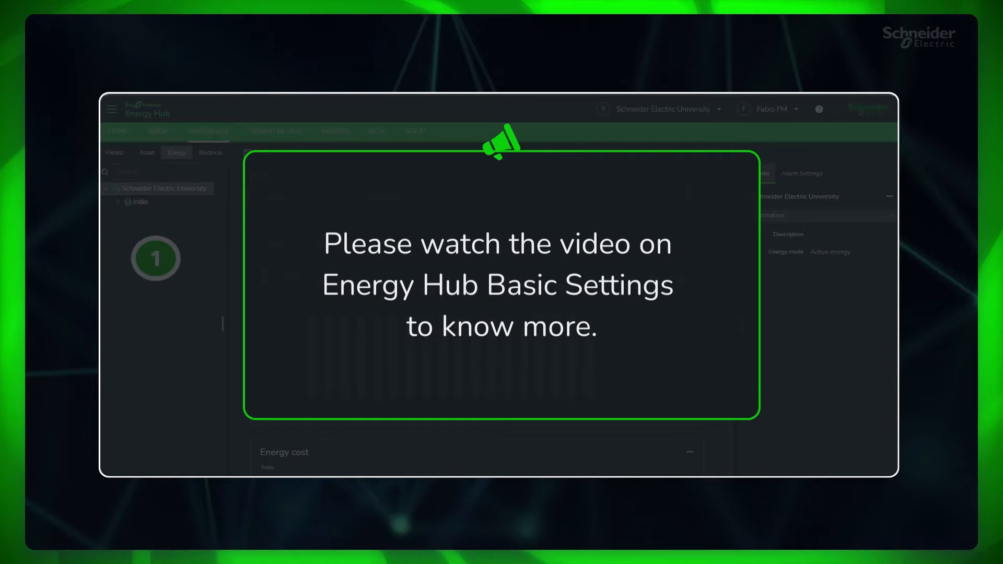
Show Bangalore Campus in the Investigate Electrical view with its alarm summary and site information.
left_click(335, 127)
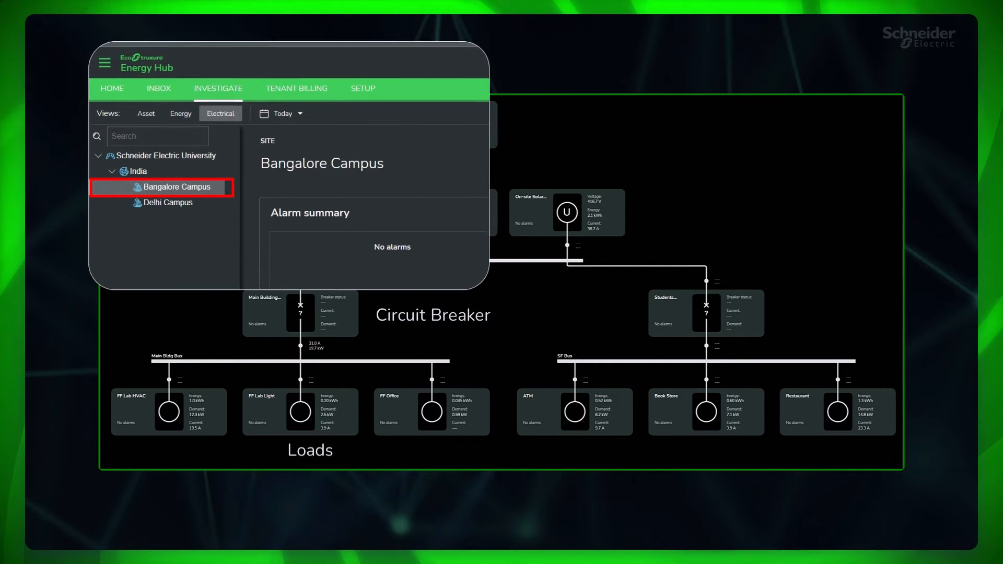
left_click(171, 156)
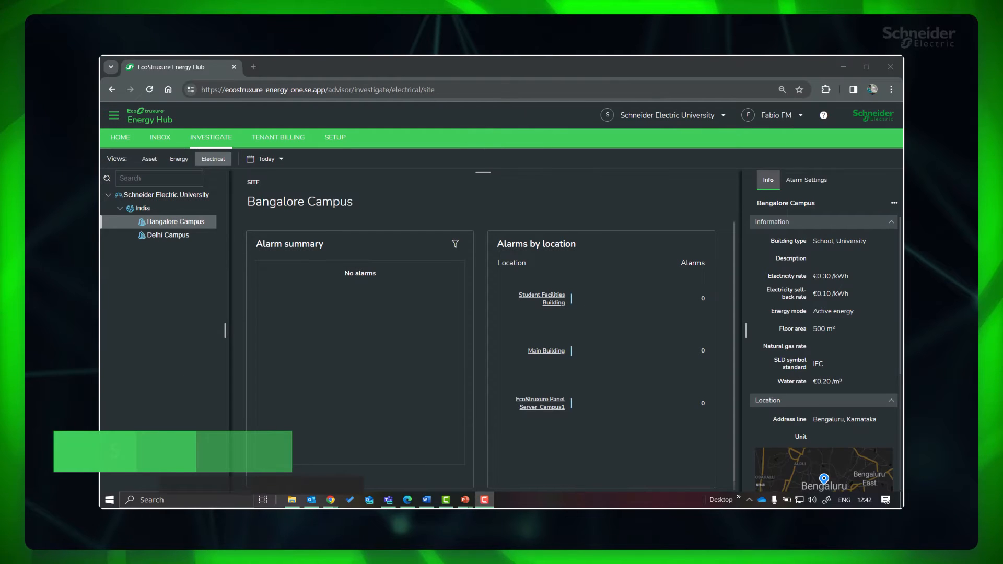
In Setup > System setup, select Bangalore Campus and begin editing its site information.
left_click(335, 137)
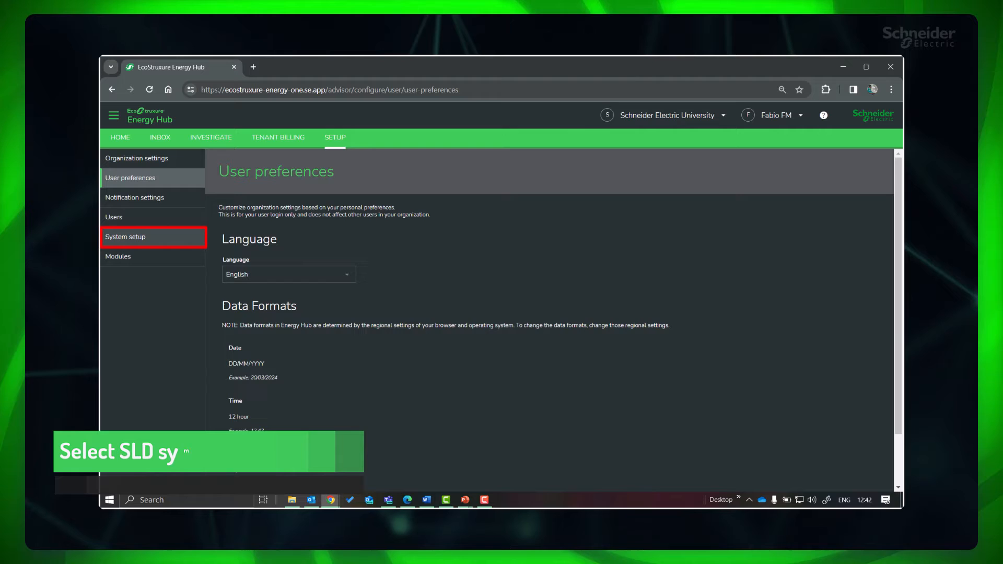
left_click(125, 237)
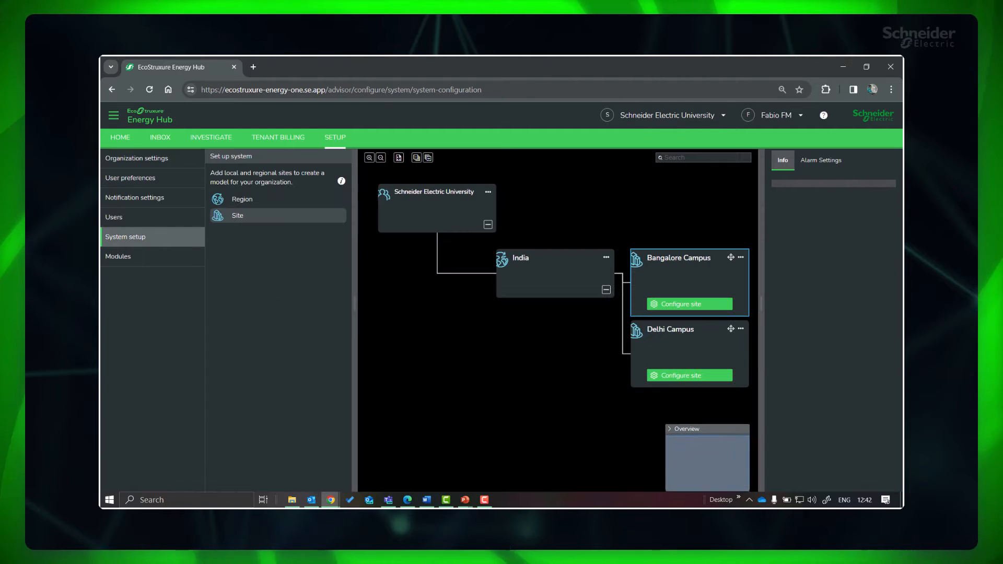
left_click(674, 258)
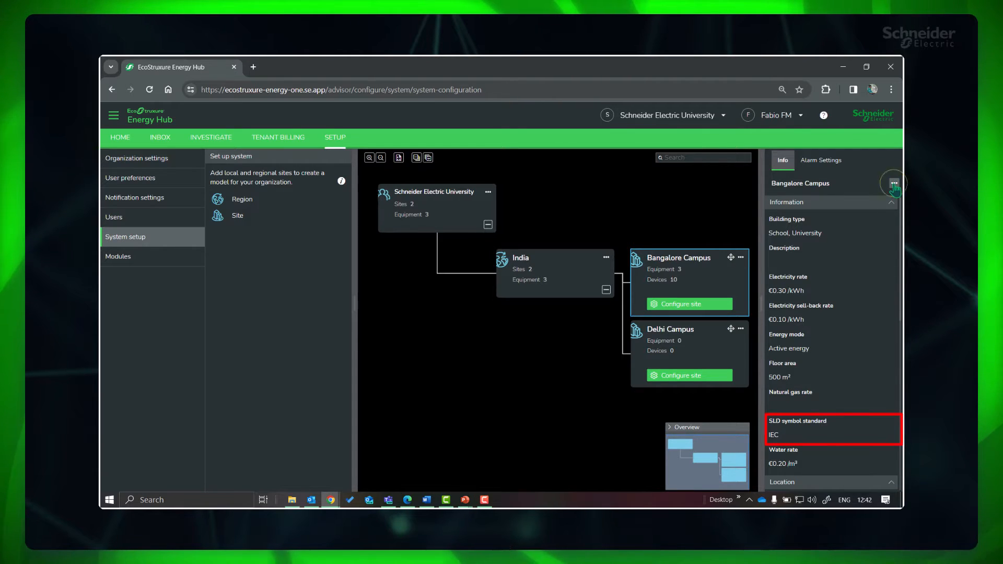
left_click(893, 184)
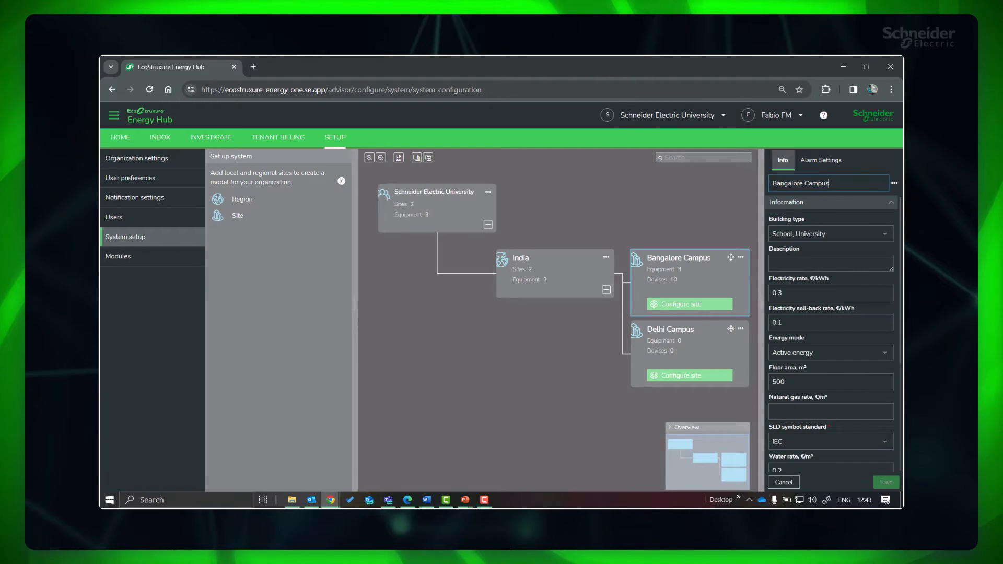
Set the SLD symbol standard to IEC and save the site information.
scroll("down", 3)
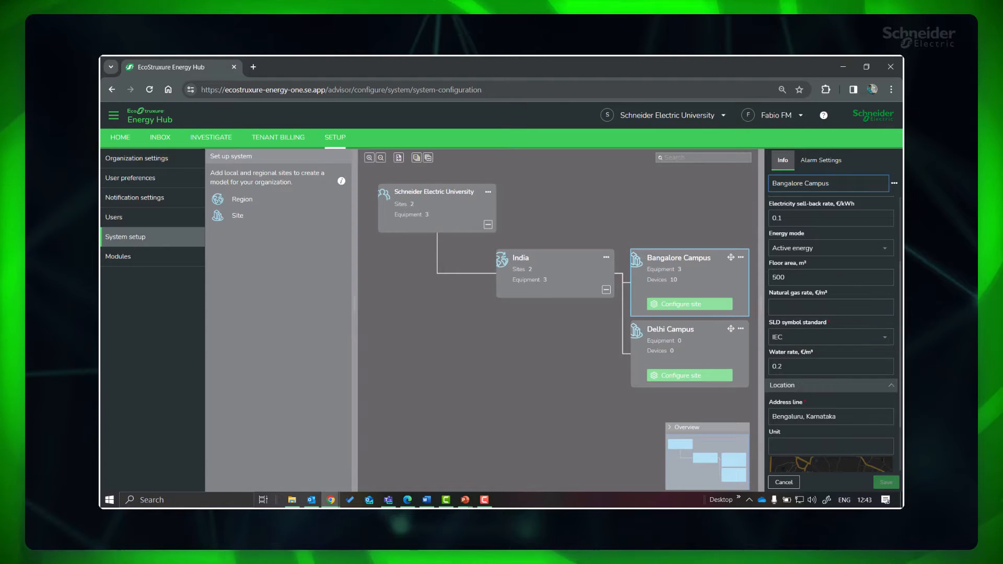
left_click(829, 337)
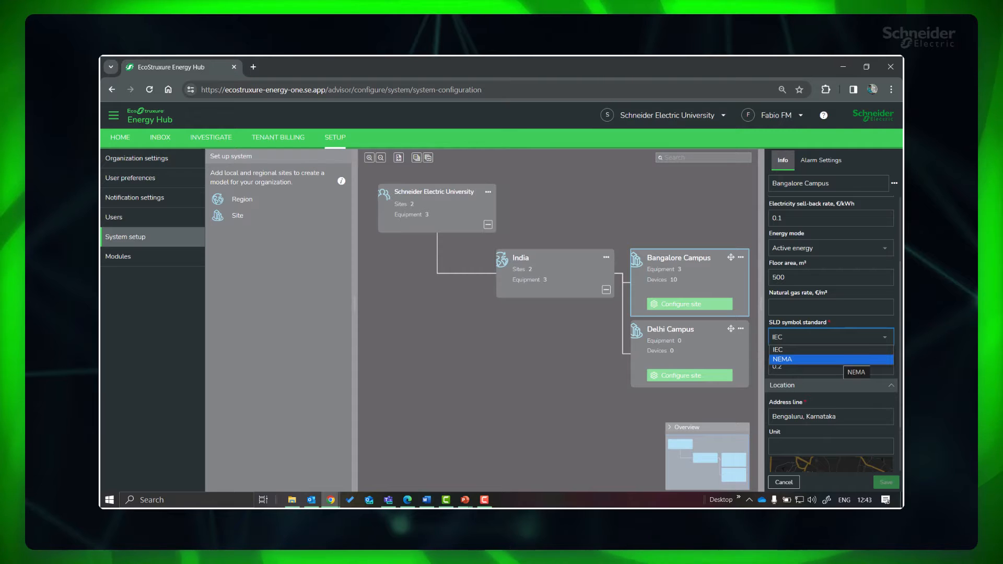
left_click(777, 349)
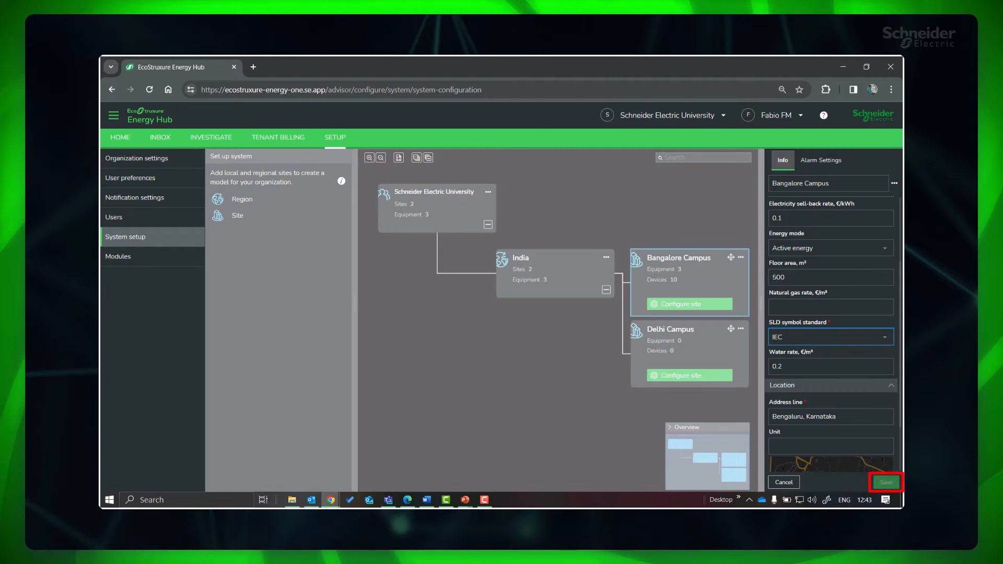
left_click(885, 481)
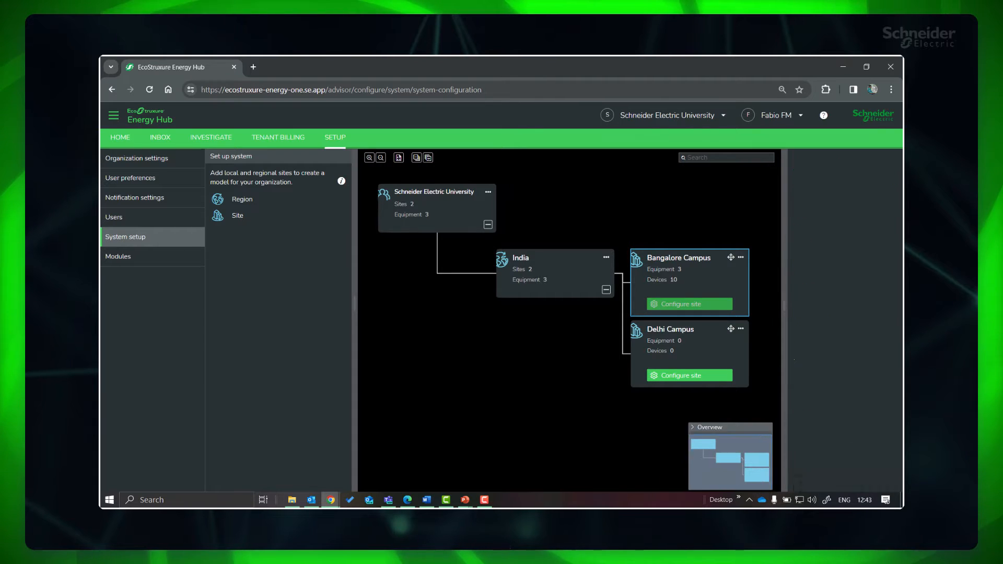
Create a new empty single-line diagram for Bangalore Campus from the electrical configuration.
left_click(680, 304)
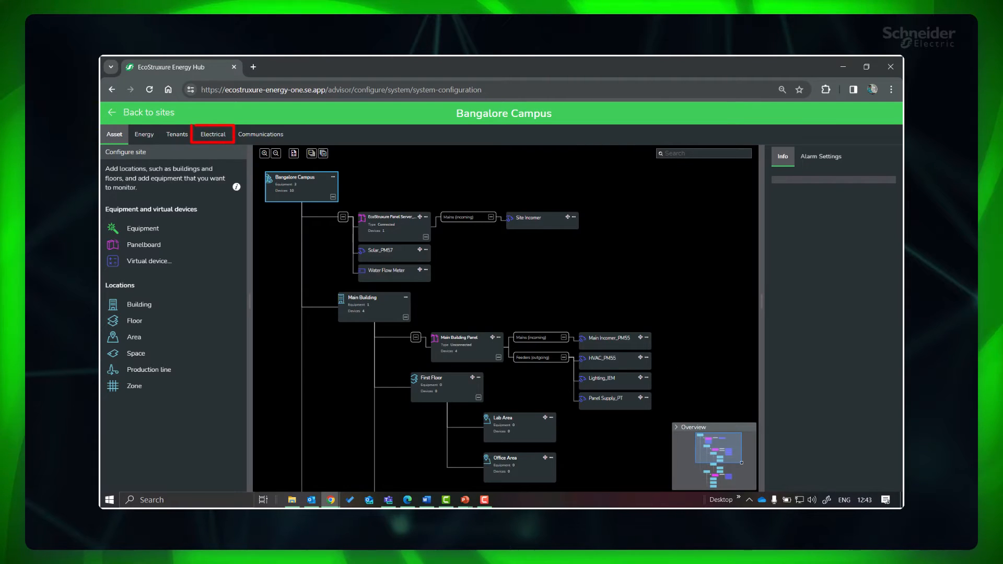
left_click(212, 135)
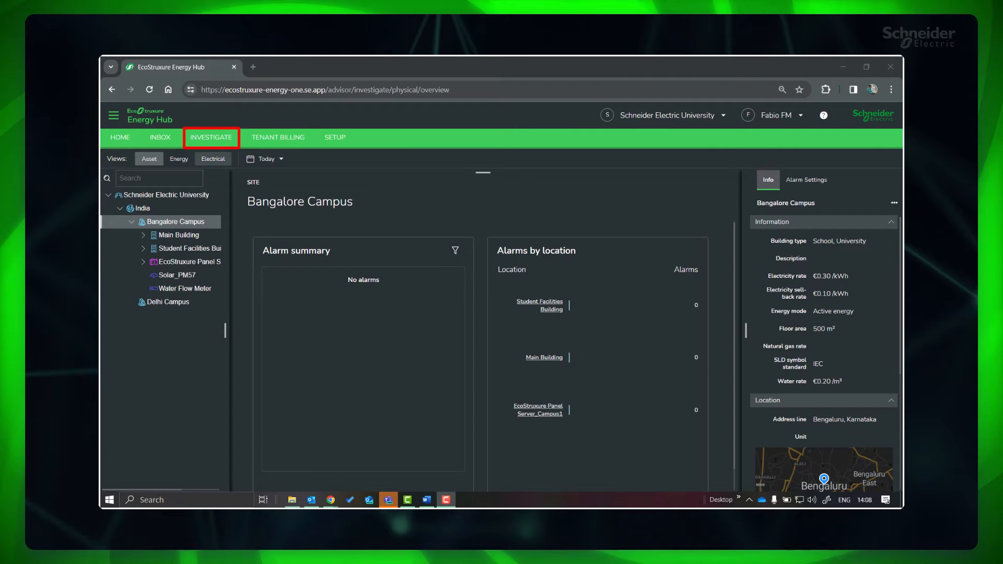
left_click(212, 158)
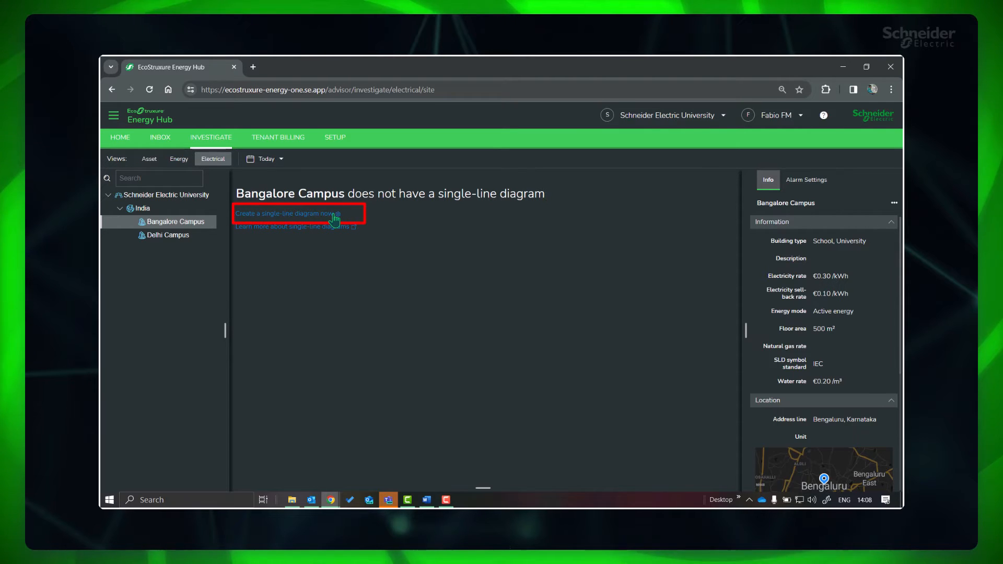
left_click(289, 213)
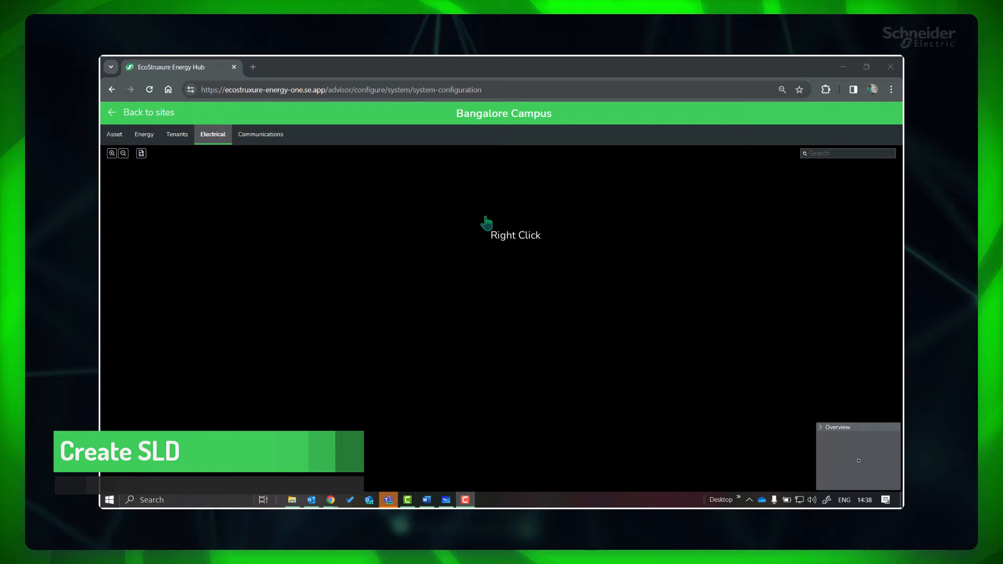
Add a Power source element named Grid Supply to the empty diagram.
right_click(485, 223)
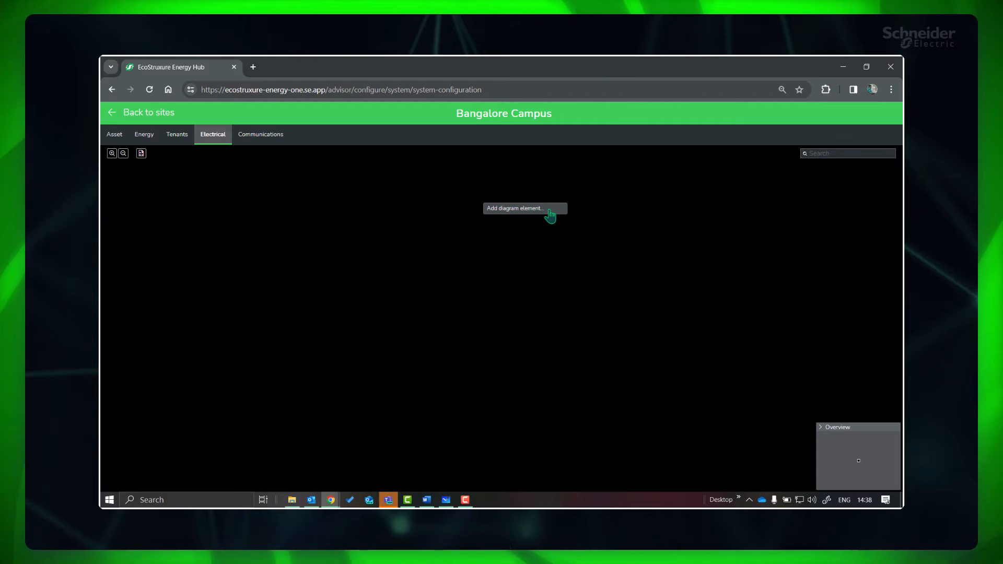
left_click(524, 208)
type("G")
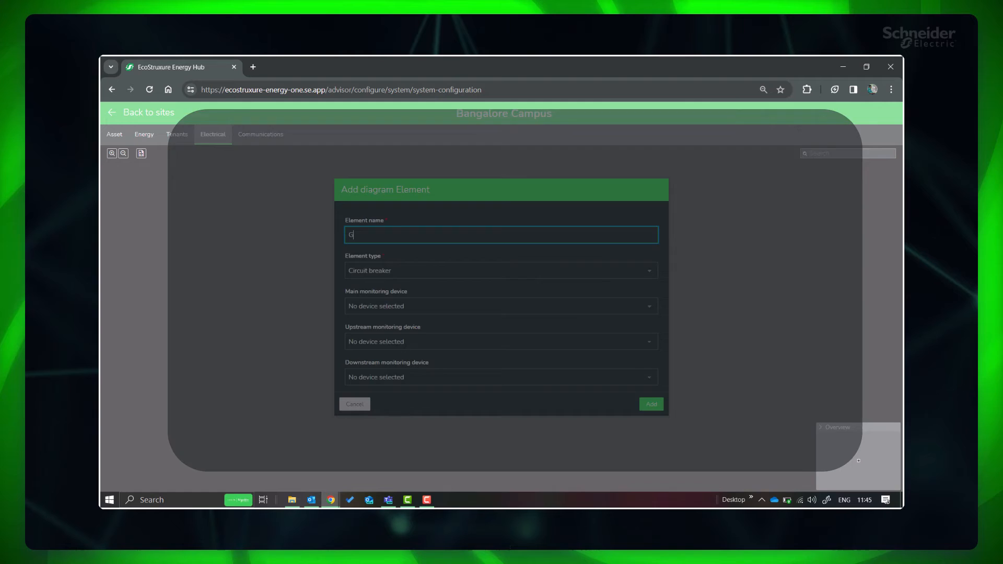
type("rid S")
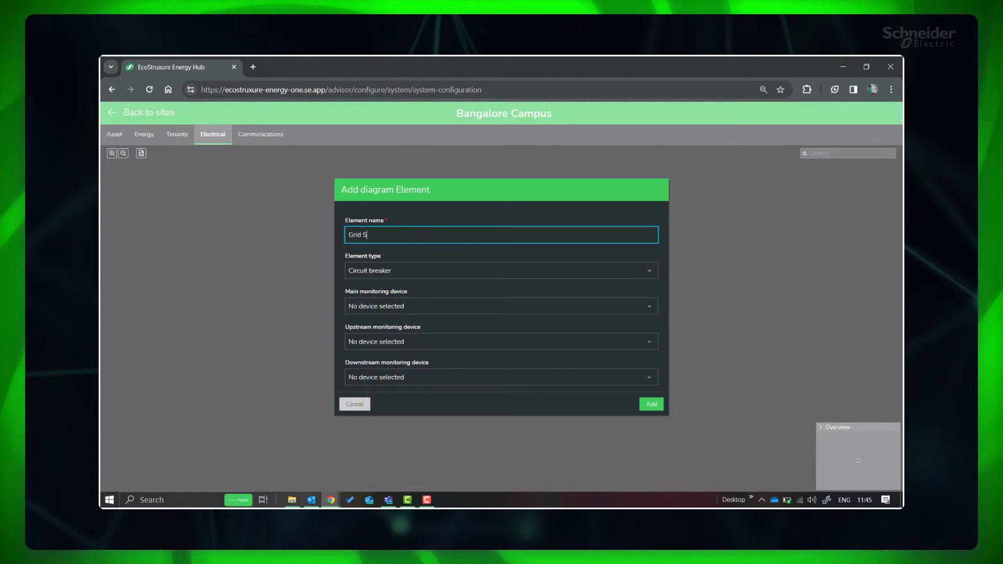
type("upply")
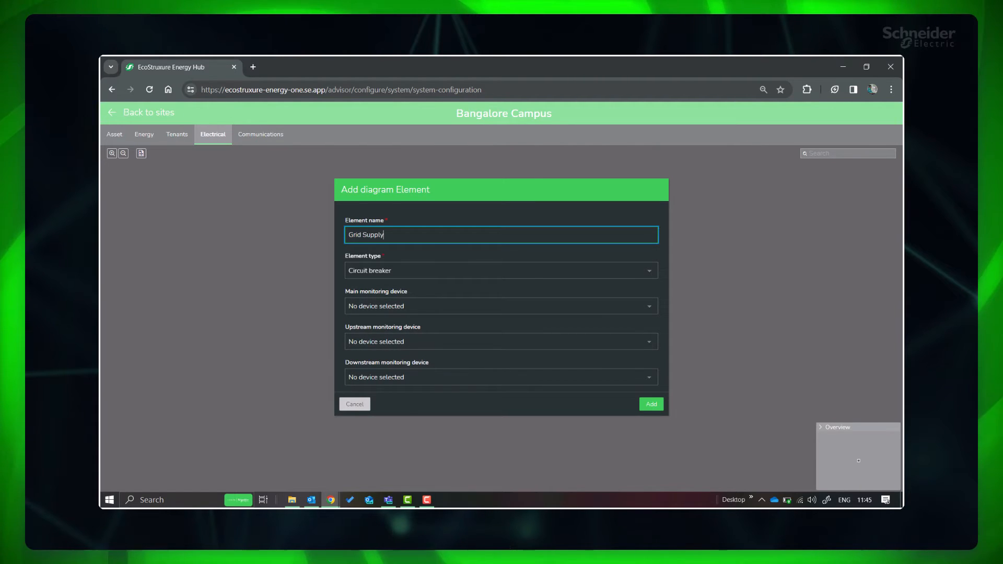
left_click(500, 269)
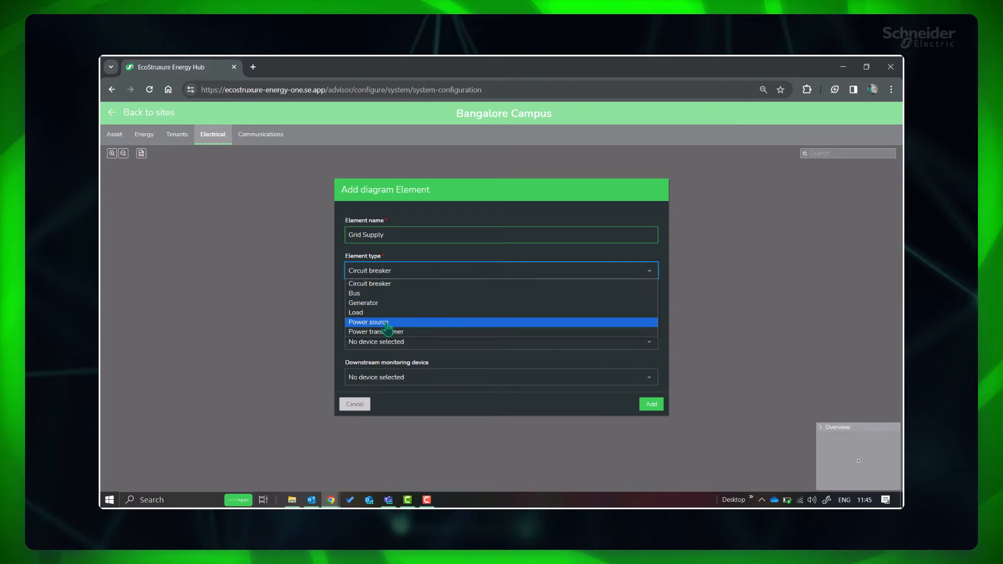
left_click(368, 322)
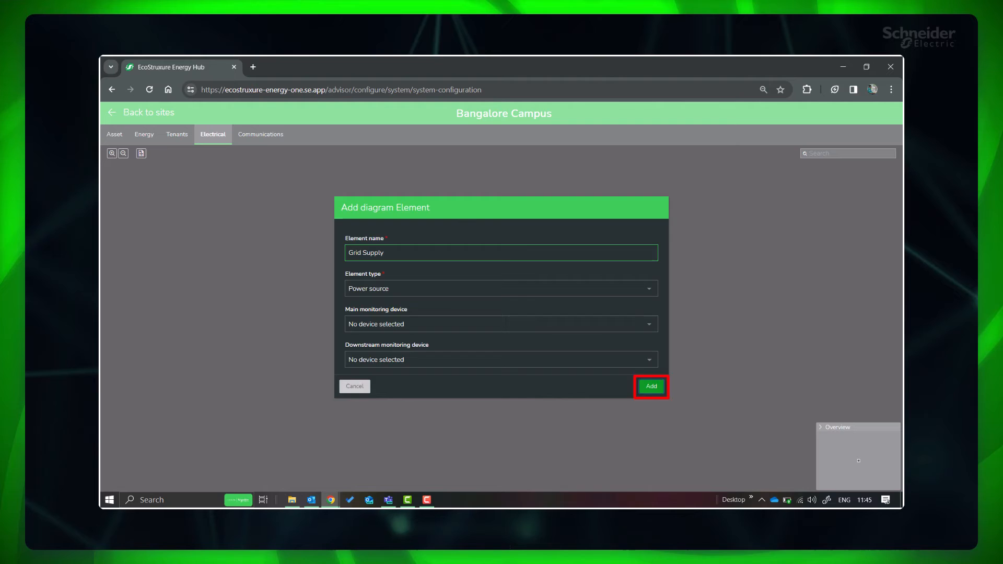
left_click(651, 386)
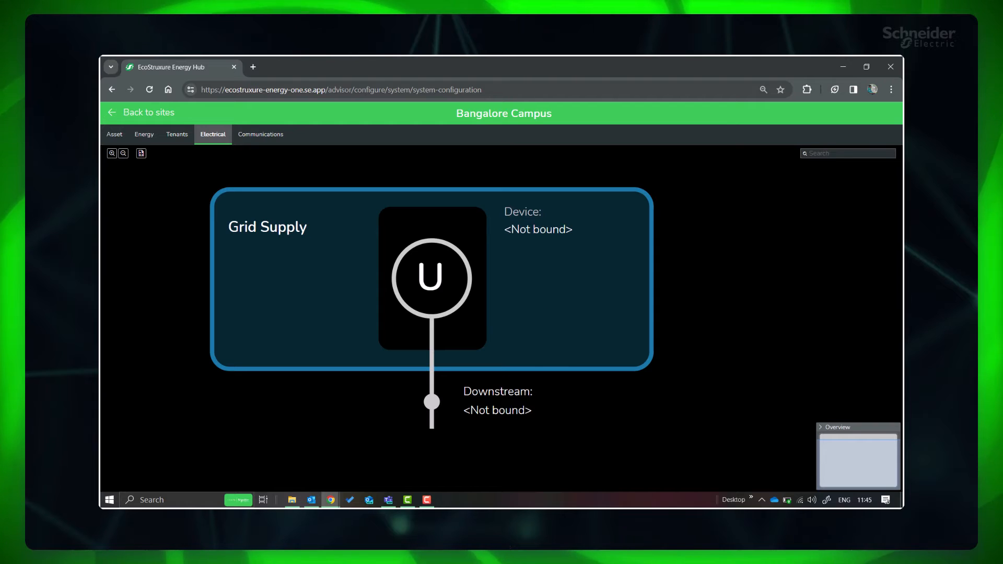
Add Main Transformer (Power transformer) downstream of Grid Supply, monitored downstream by Site Incomer.
right_click(431, 278)
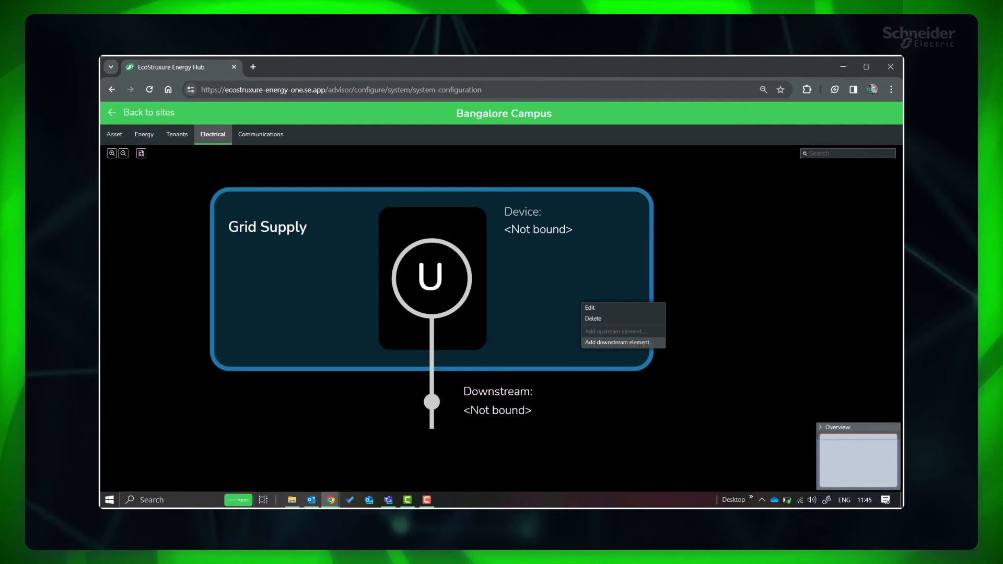
left_click(617, 342)
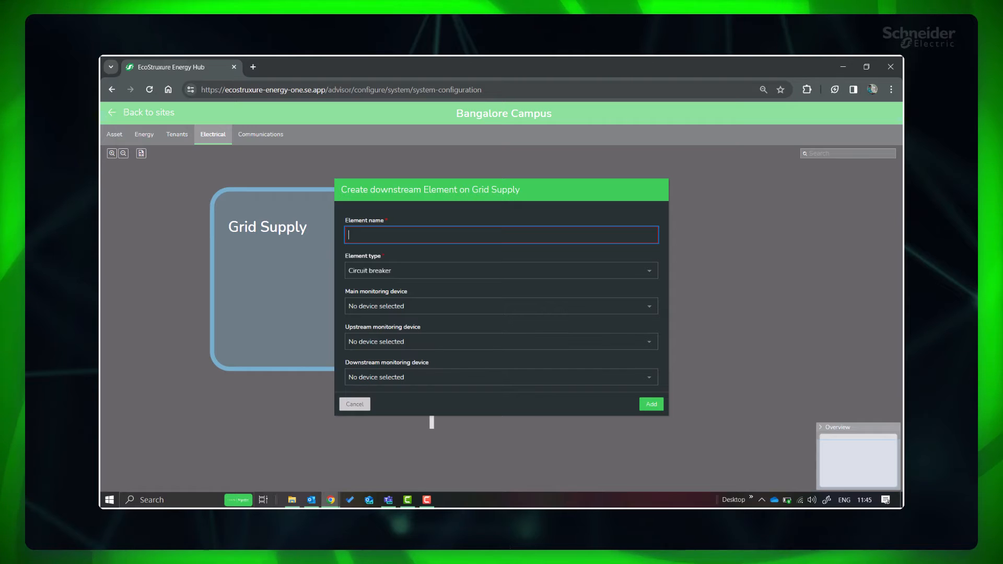
type("Main Transformer")
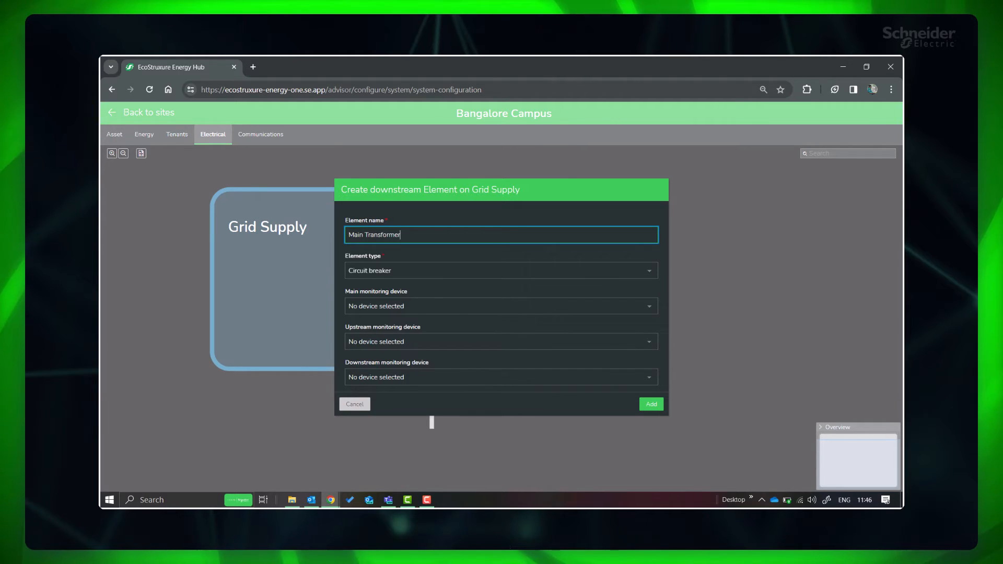
left_click(501, 269)
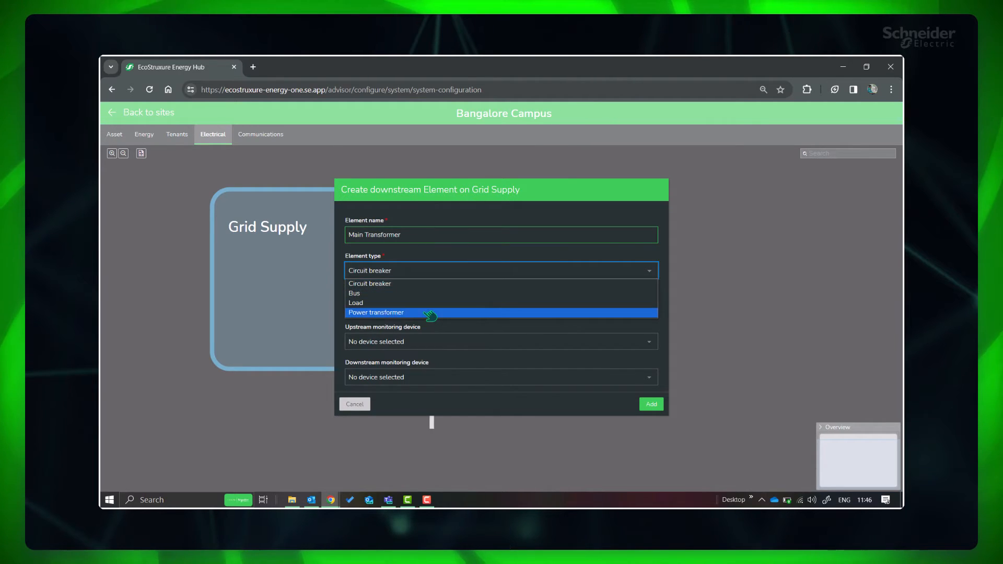
left_click(376, 312)
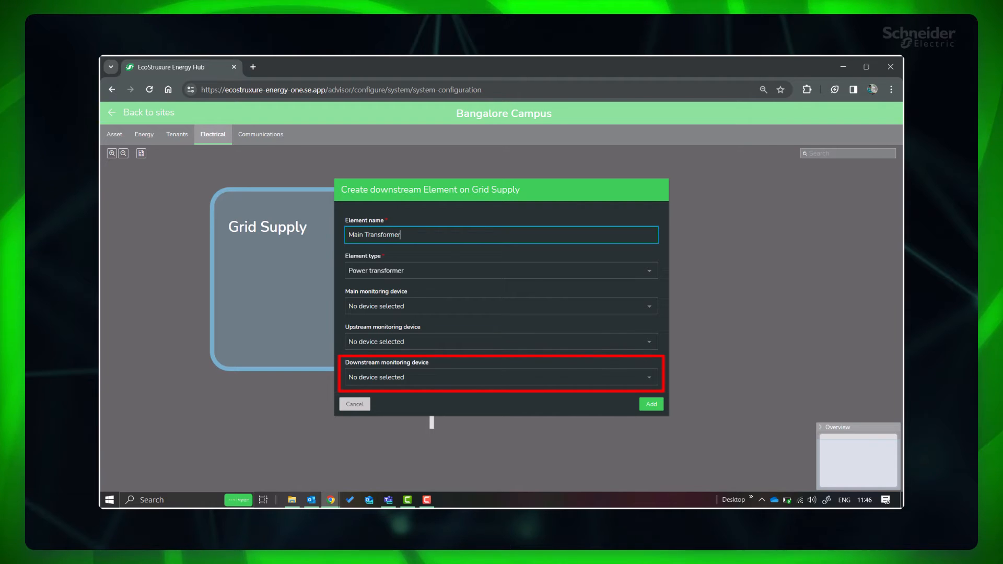
left_click(500, 377)
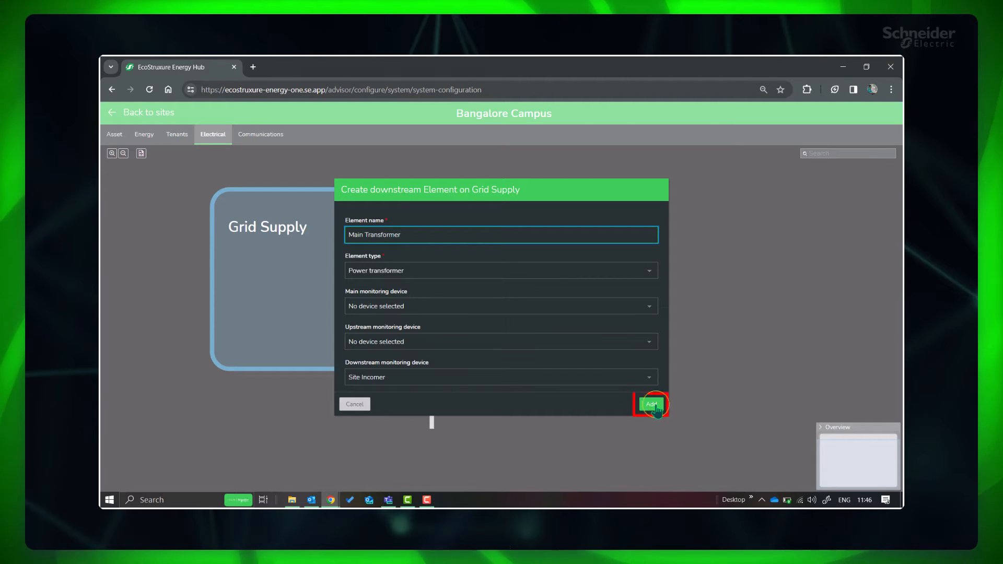
left_click(649, 404)
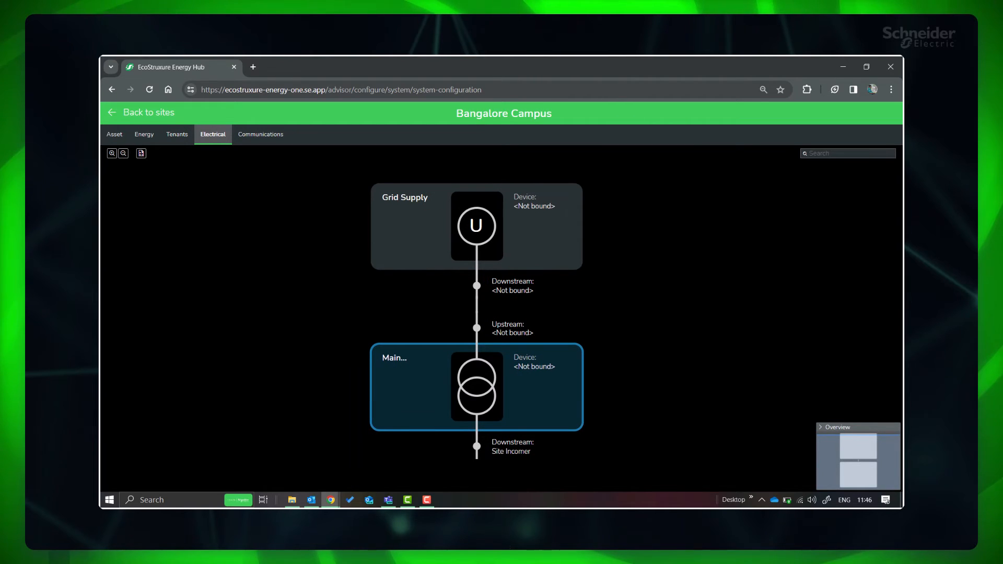
right_click(572, 395)
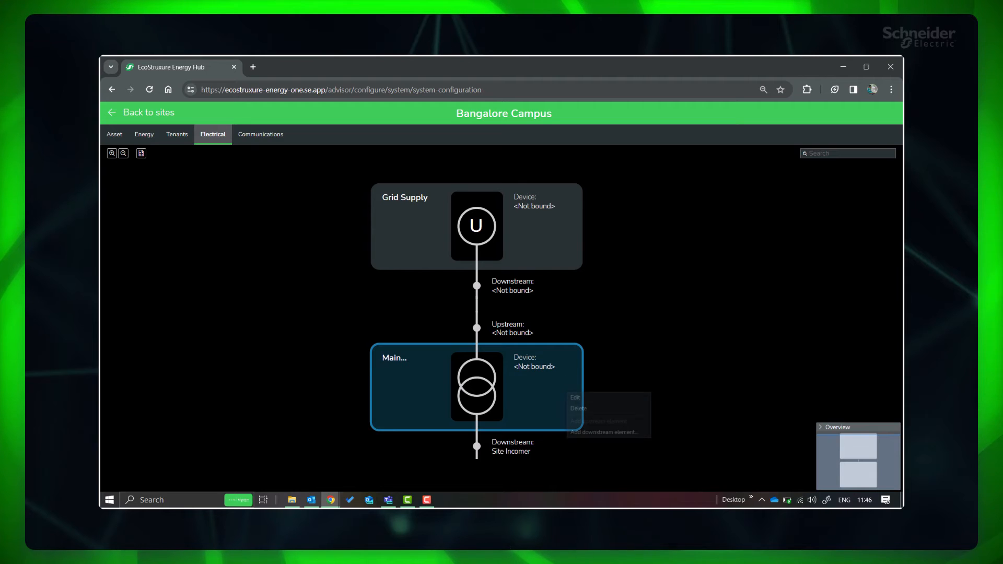
Add a Bus element named Main LV Bus downstream of the Main Transformer.
left_click(604, 431)
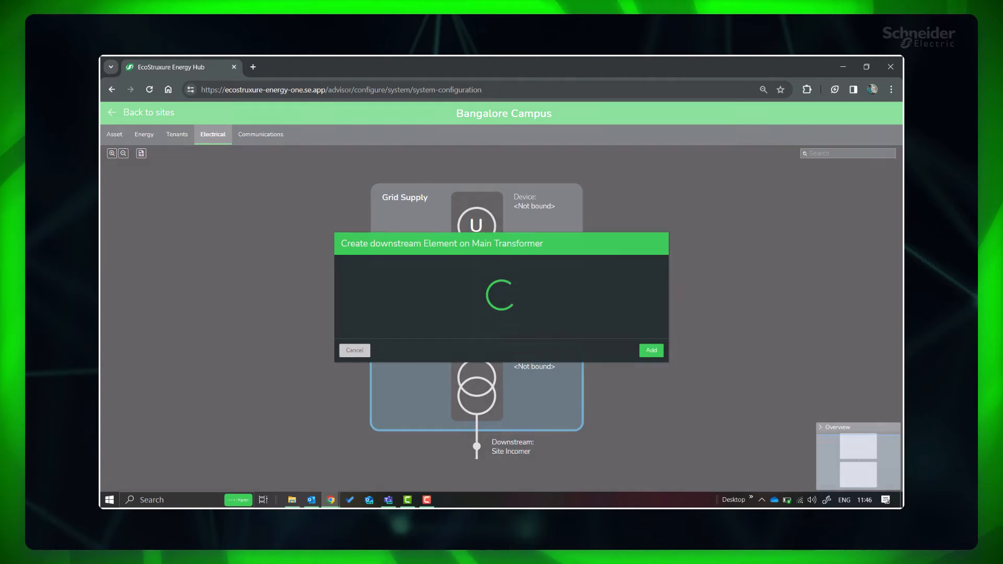
type("Ma")
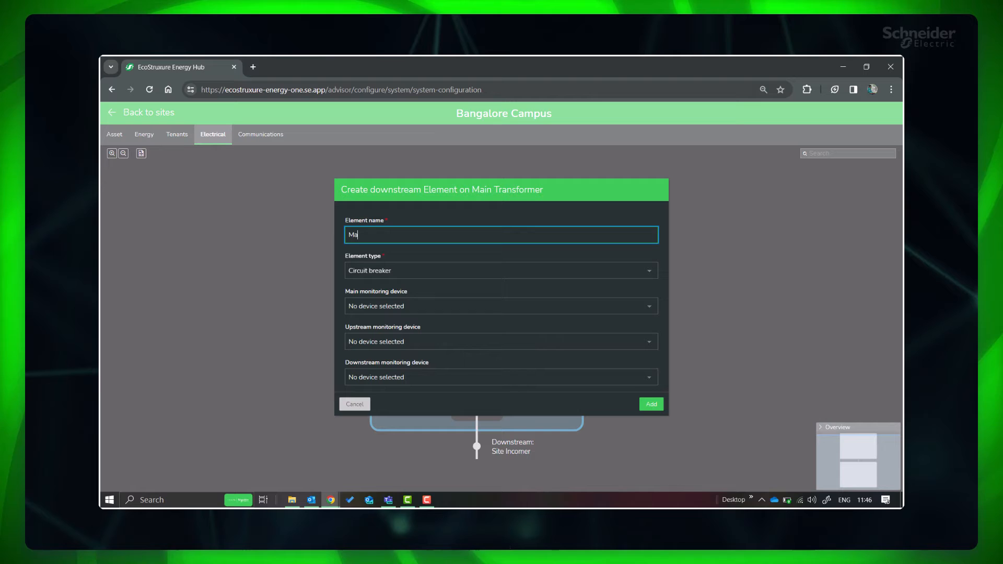
left_click(500, 270)
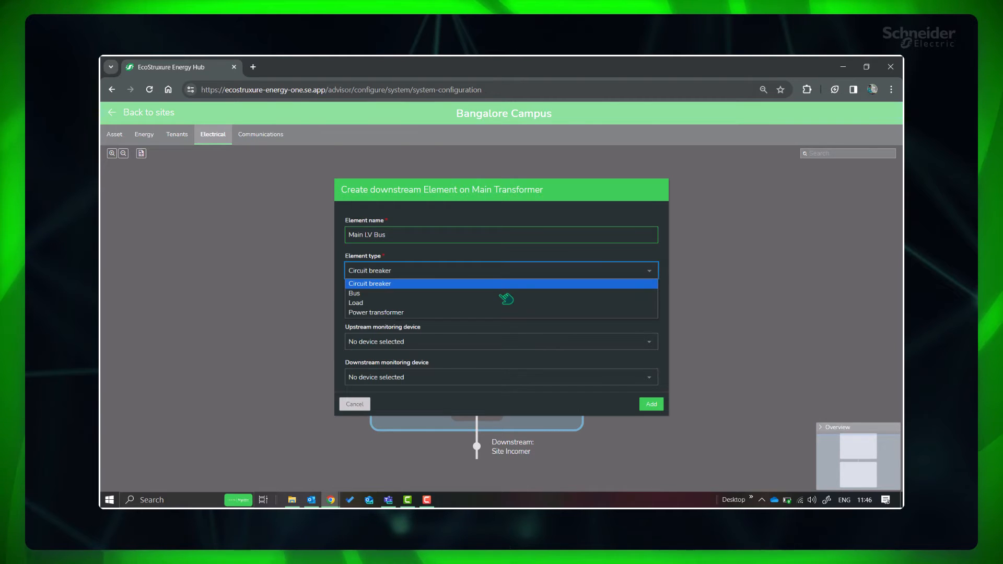
mouse_move(354, 292)
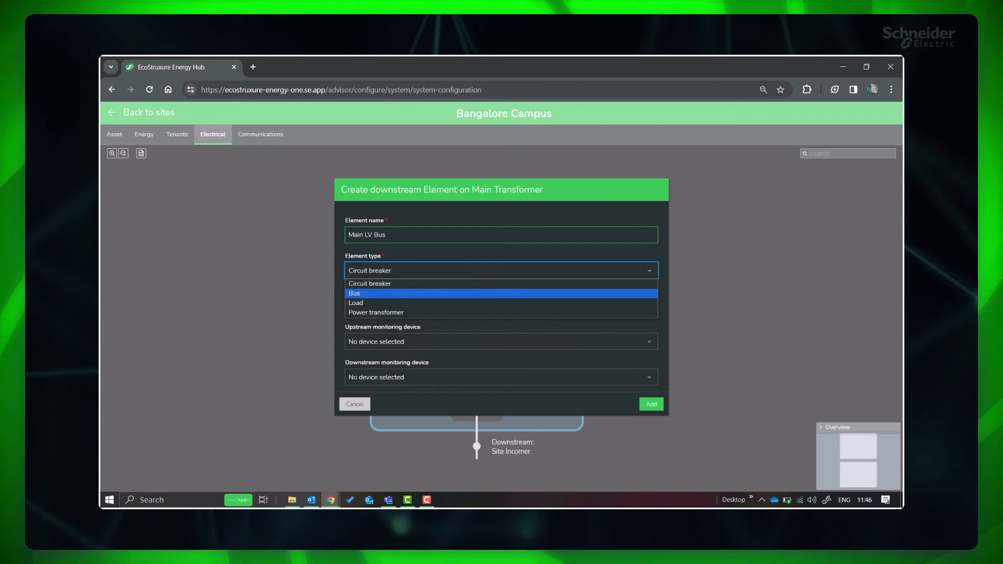
left_click(650, 403)
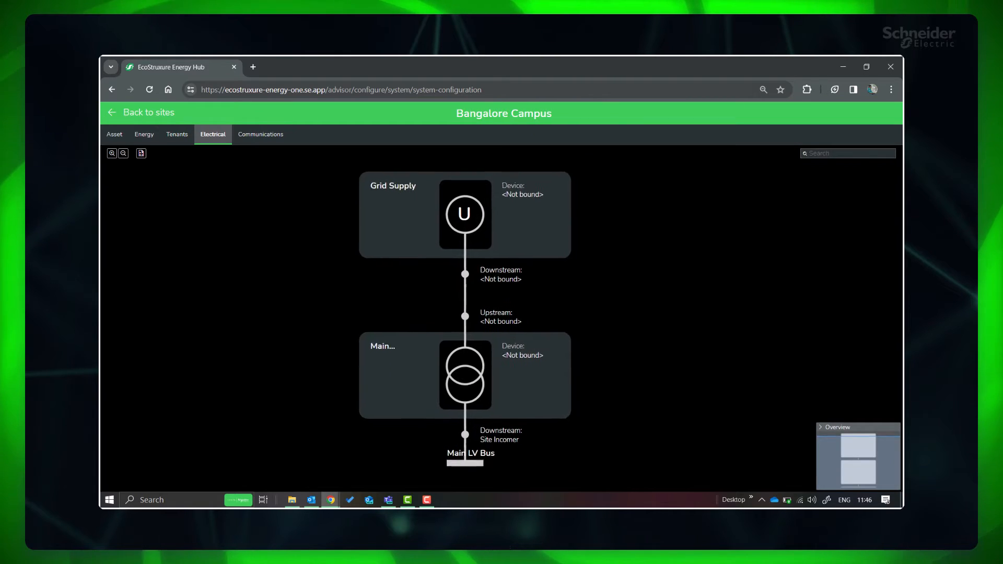
Add an upstream Power source On-site Solar Generation feeding Main LV Bus, monitored by Solar_PM57.
right_click(463, 446)
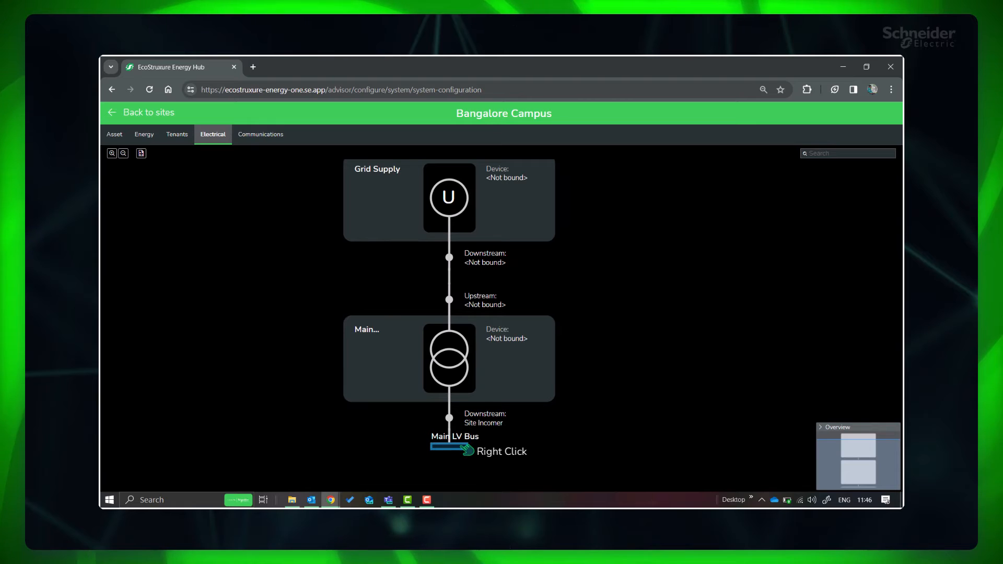
right_click(441, 447)
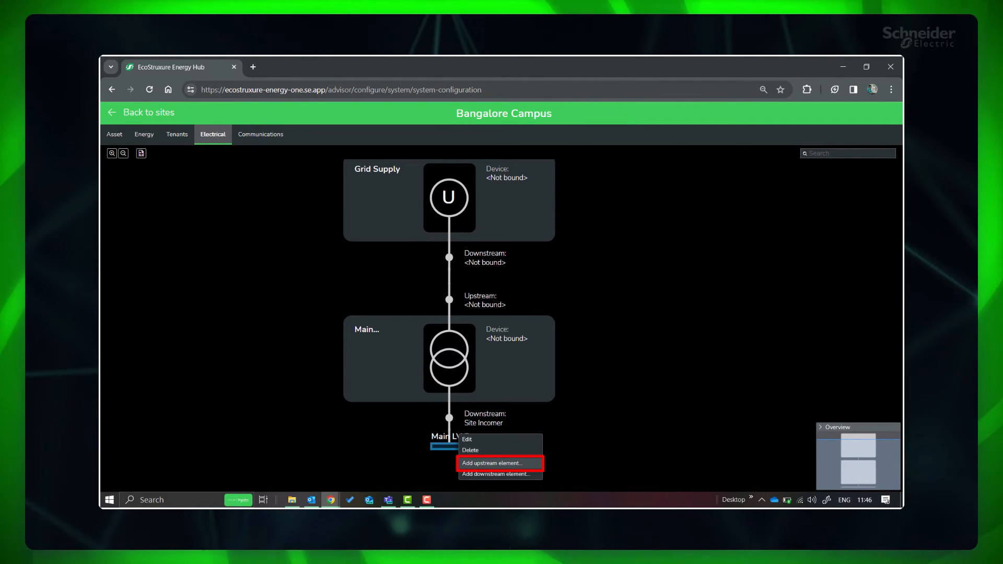
left_click(492, 463)
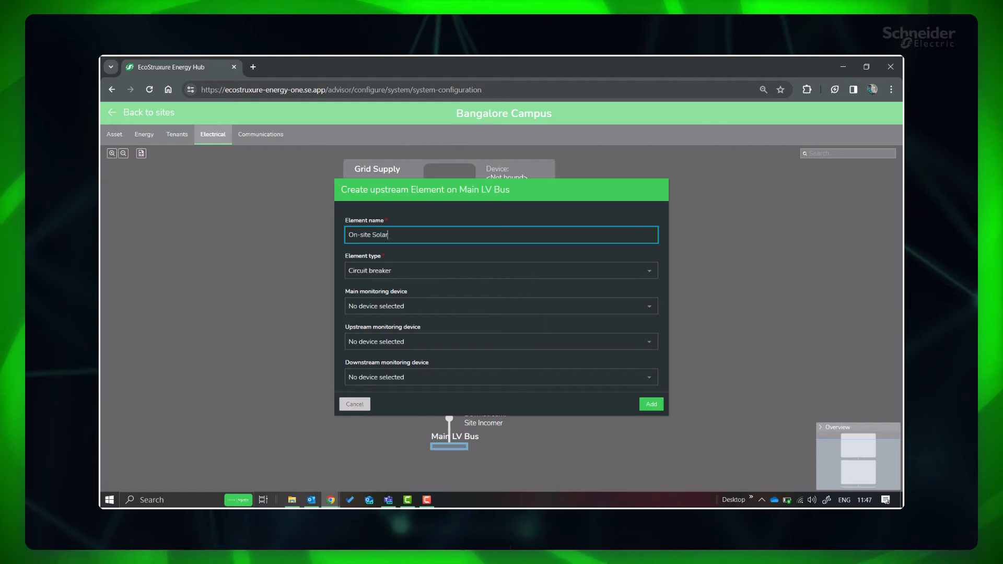
left_click(501, 270)
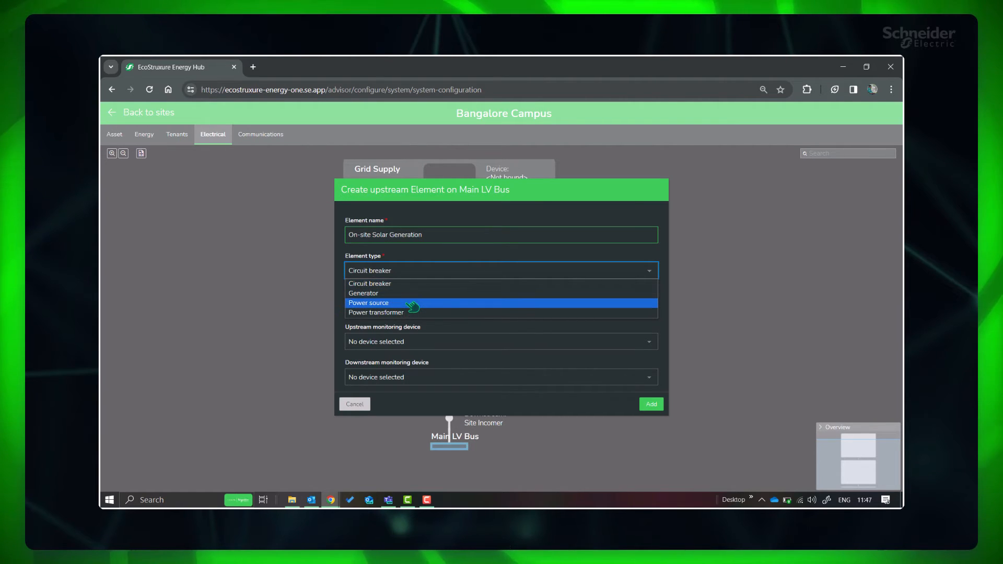
left_click(369, 303)
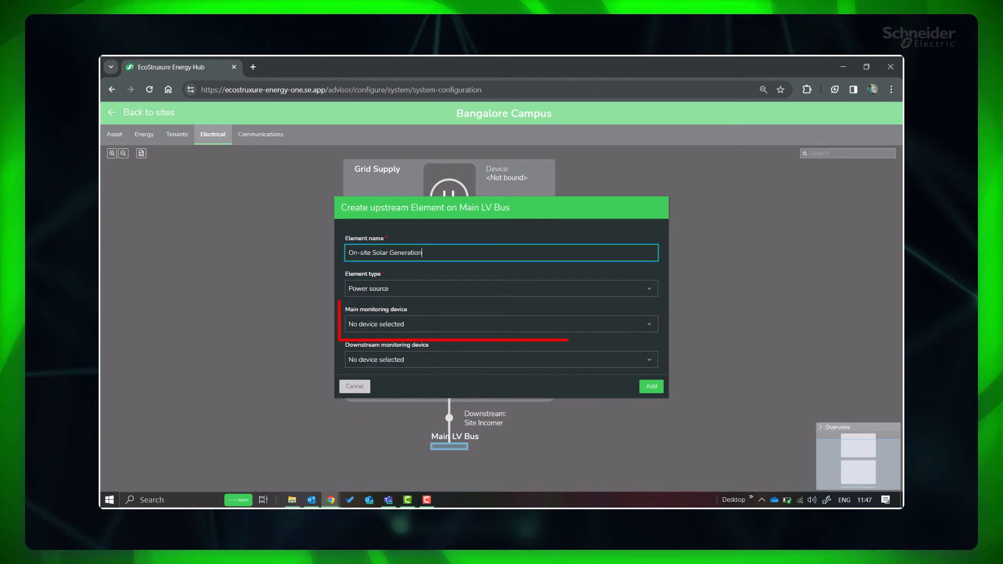
left_click(500, 324)
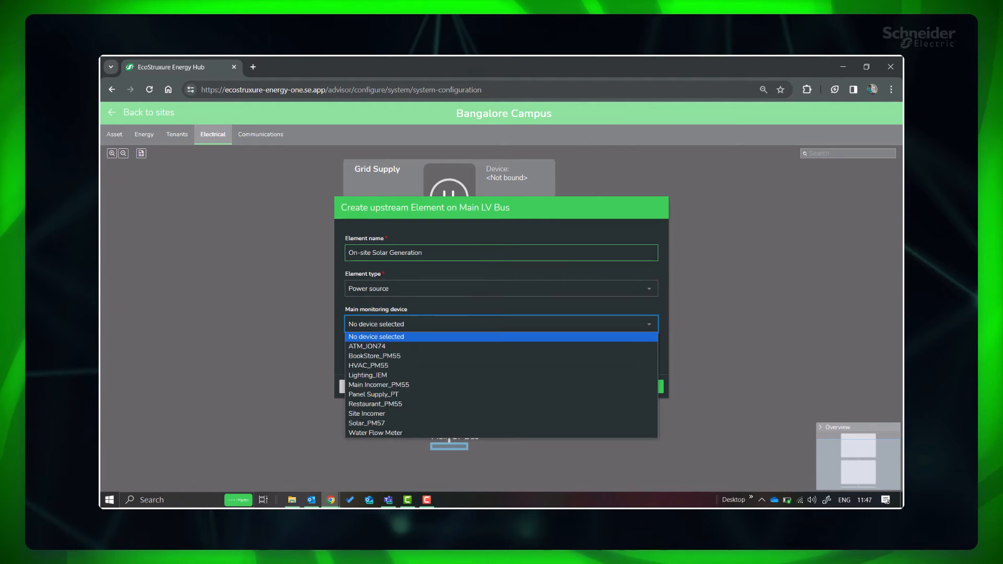
mouse_move(367, 423)
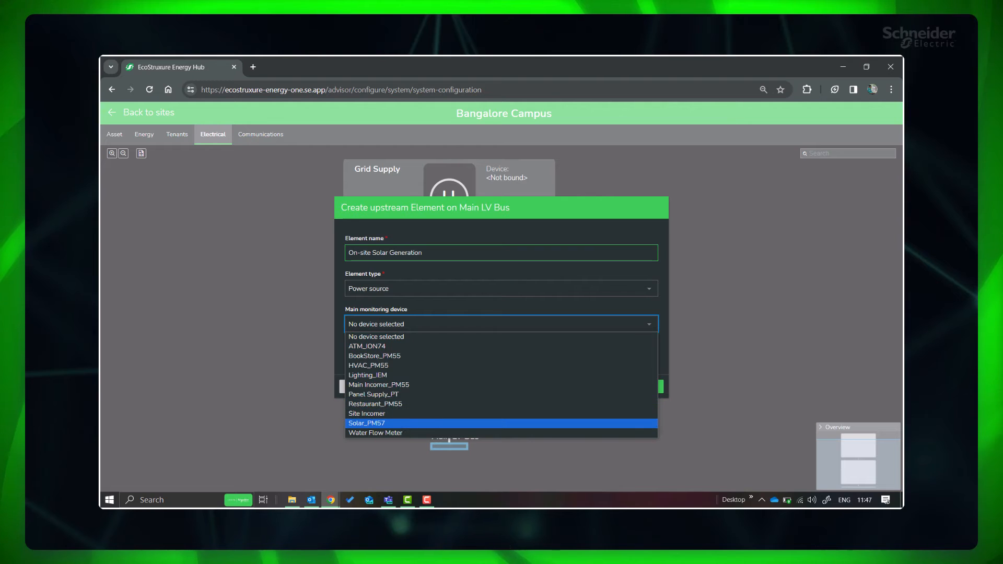
left_click(366, 423)
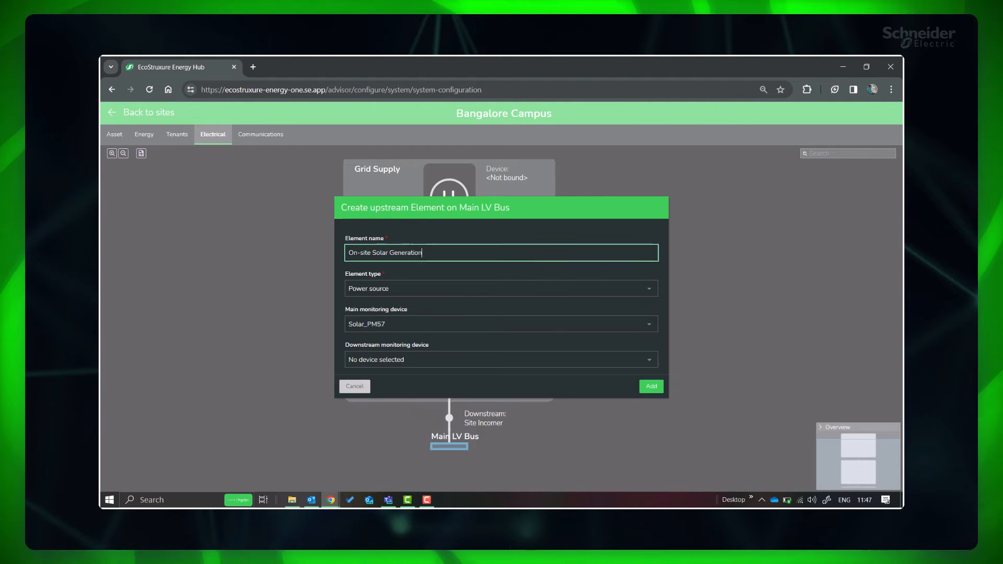
left_click(651, 386)
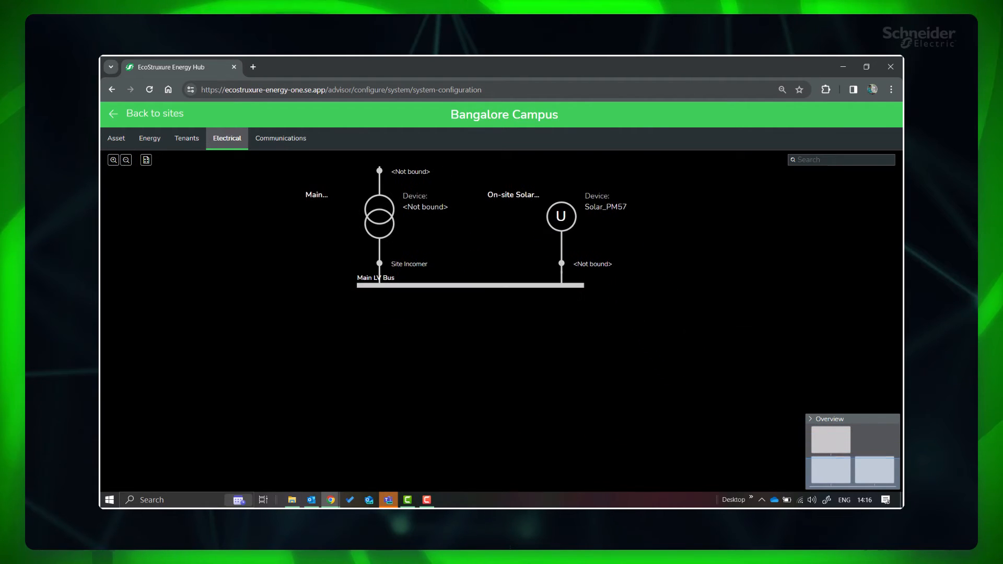
right_click(471, 284)
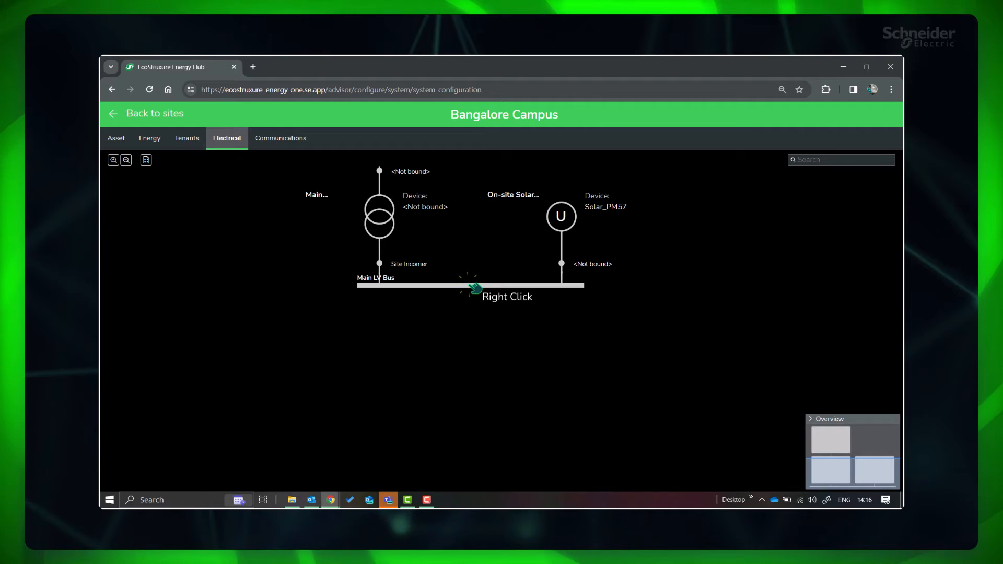
right_click(470, 285)
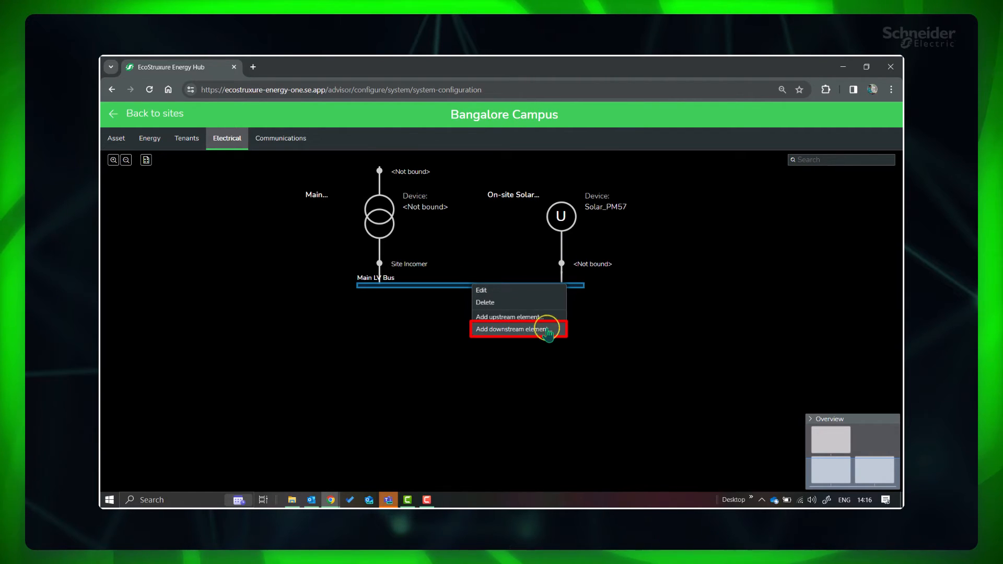
Add Main Building Incomer breaker under Main LV Bus with Main Incomer_PM55 as downstream device.
left_click(510, 329)
type("Main Building Incomer")
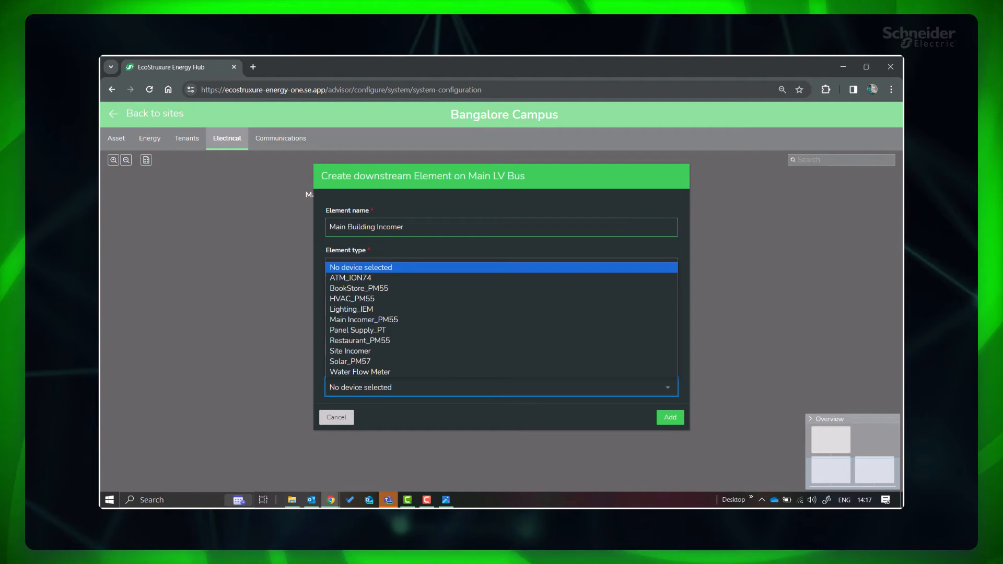
left_click(349, 361)
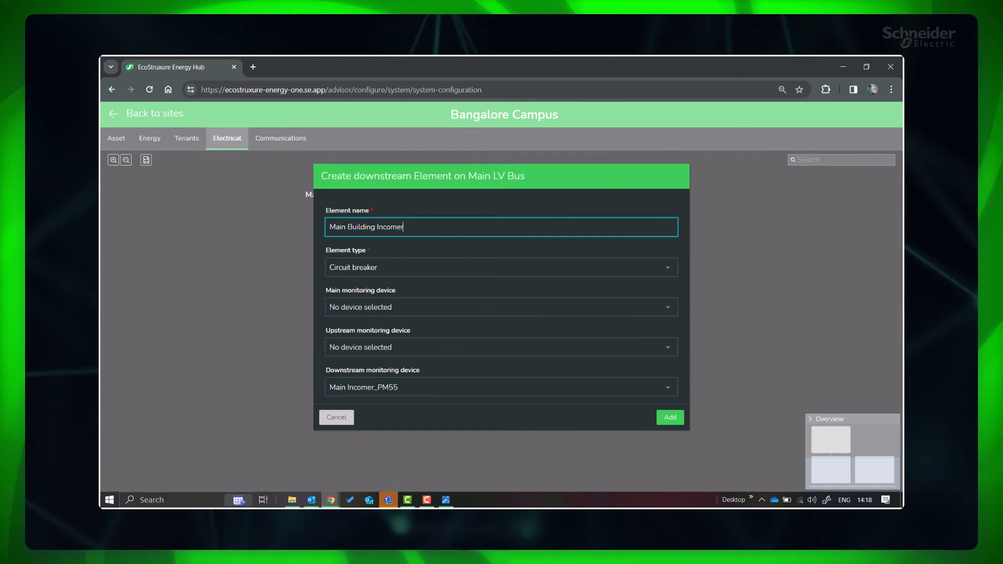
left_click(669, 417)
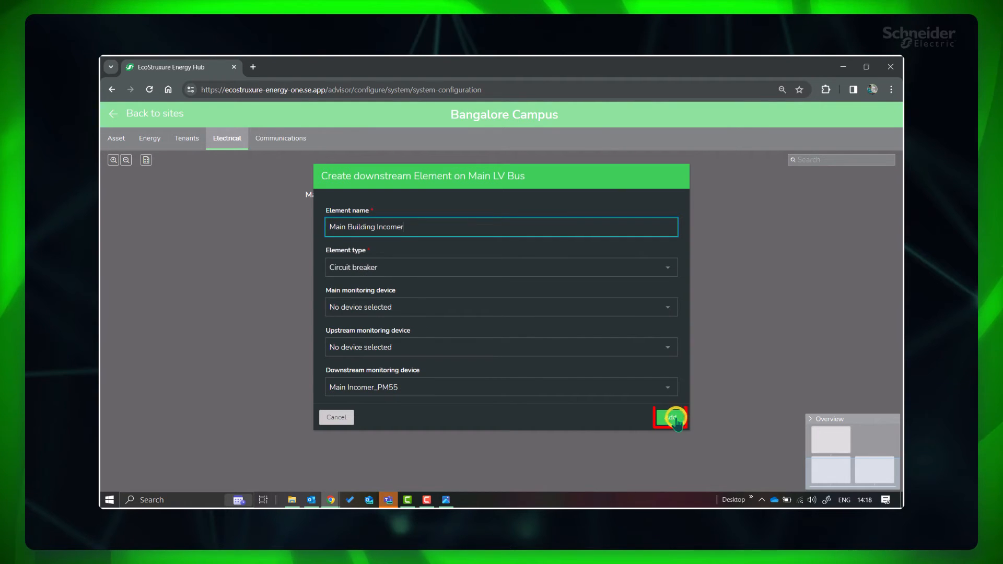
left_click(669, 417)
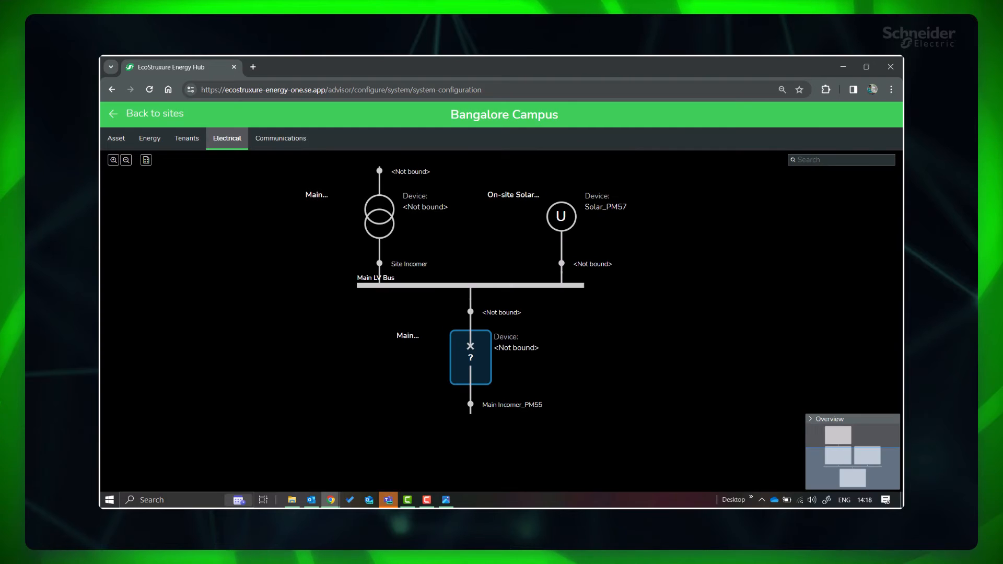
Add Students Facility Building Incomer breaker under Main LV Bus, unmonitored.
right_click(554, 288)
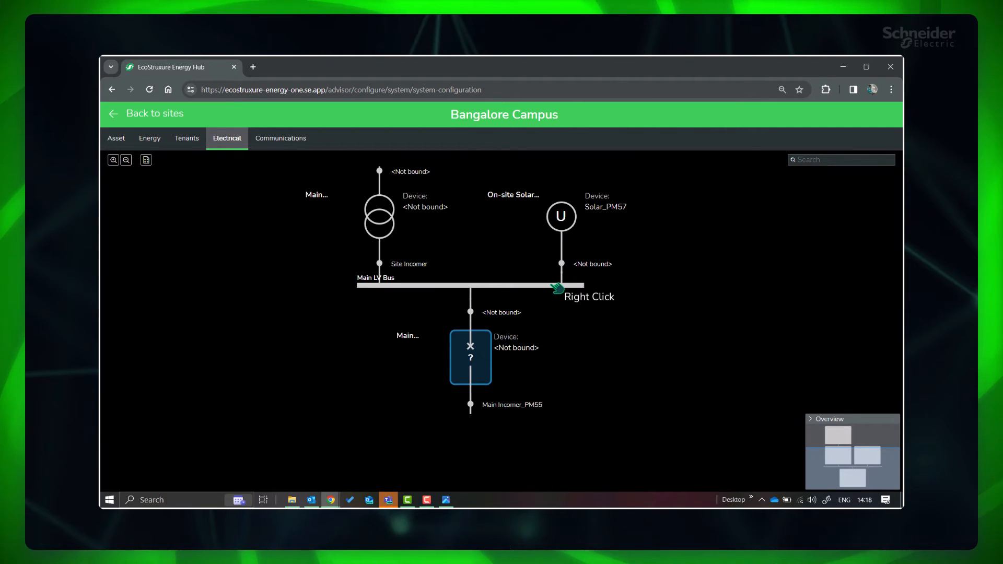
right_click(556, 284)
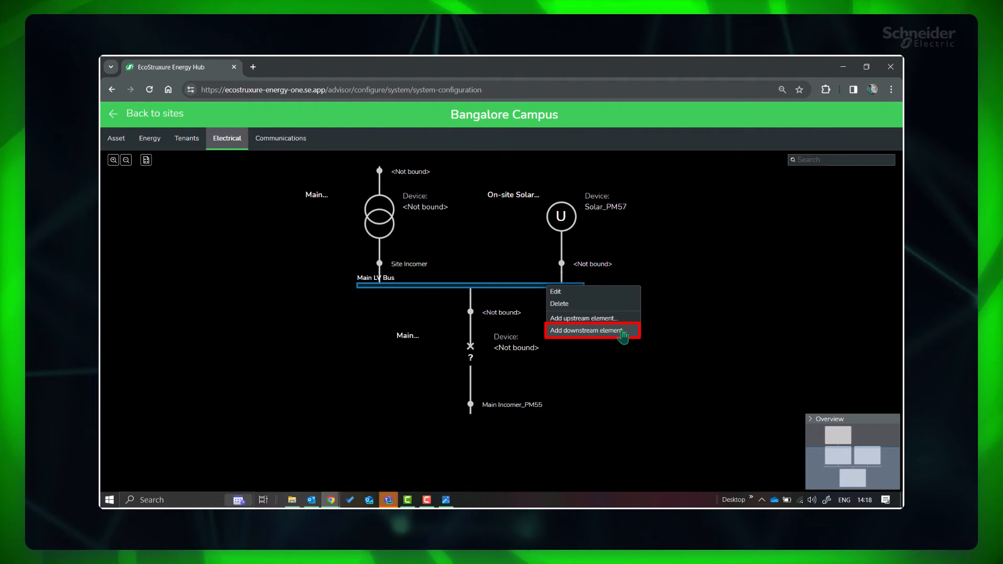
left_click(585, 331)
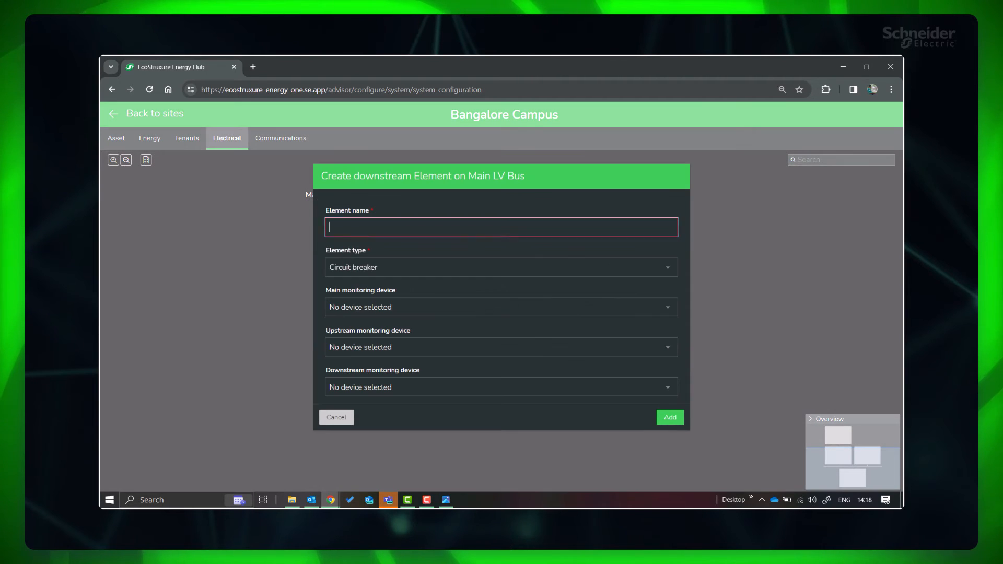
type("Students Facility Building Incomer")
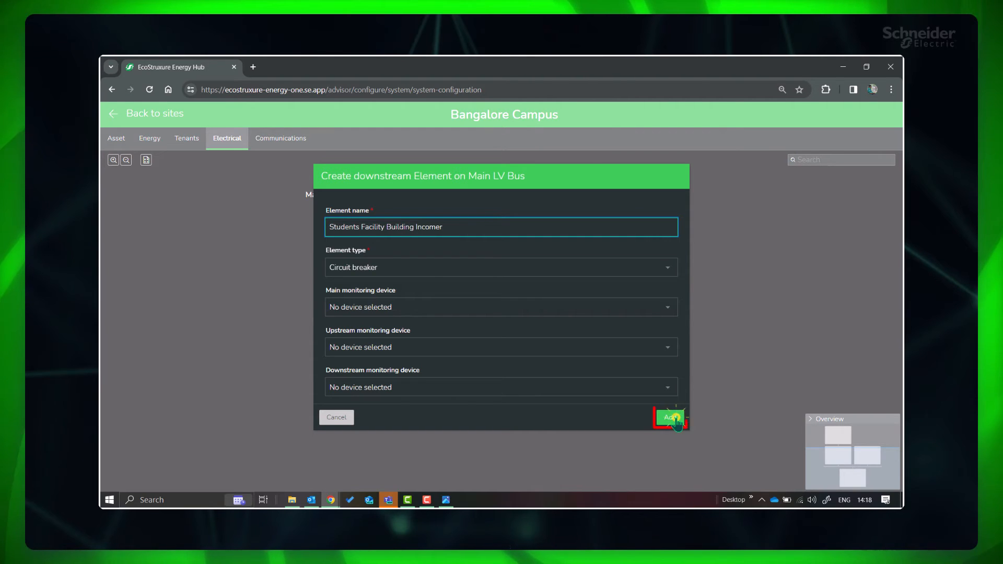
left_click(670, 417)
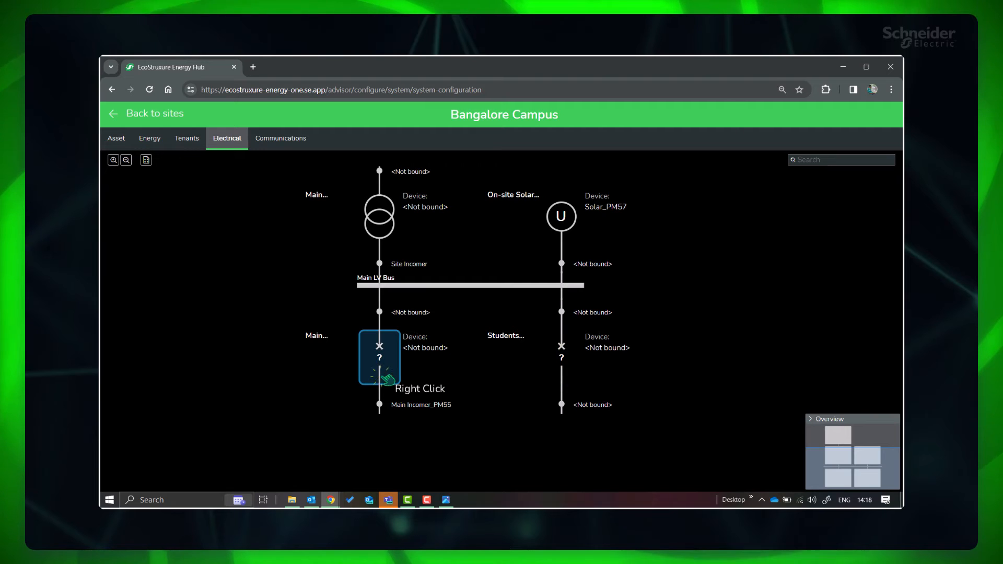
Add MB Bus as a Bus element below Main Building Incomer.
right_click(378, 359)
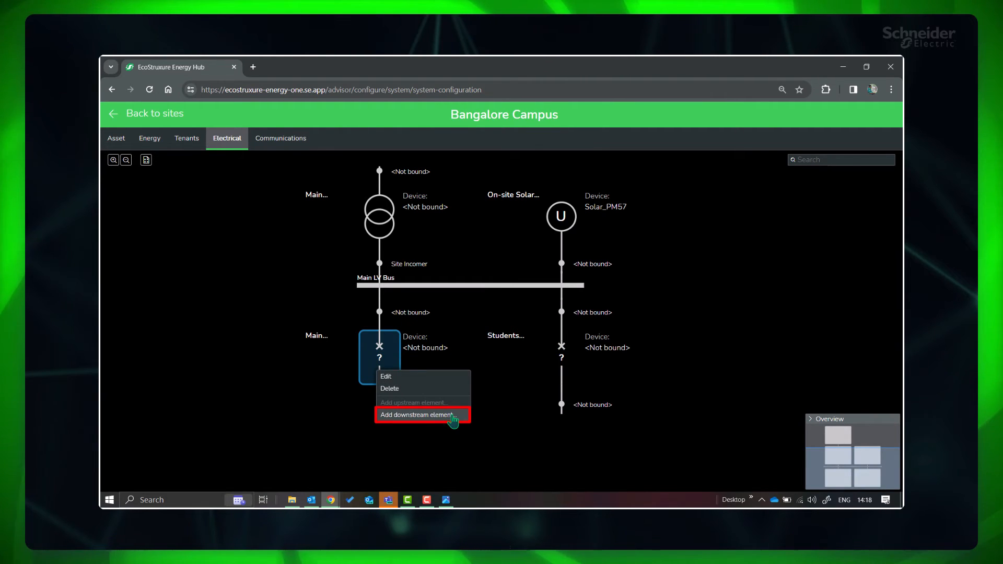
left_click(421, 414)
type("MB Bus")
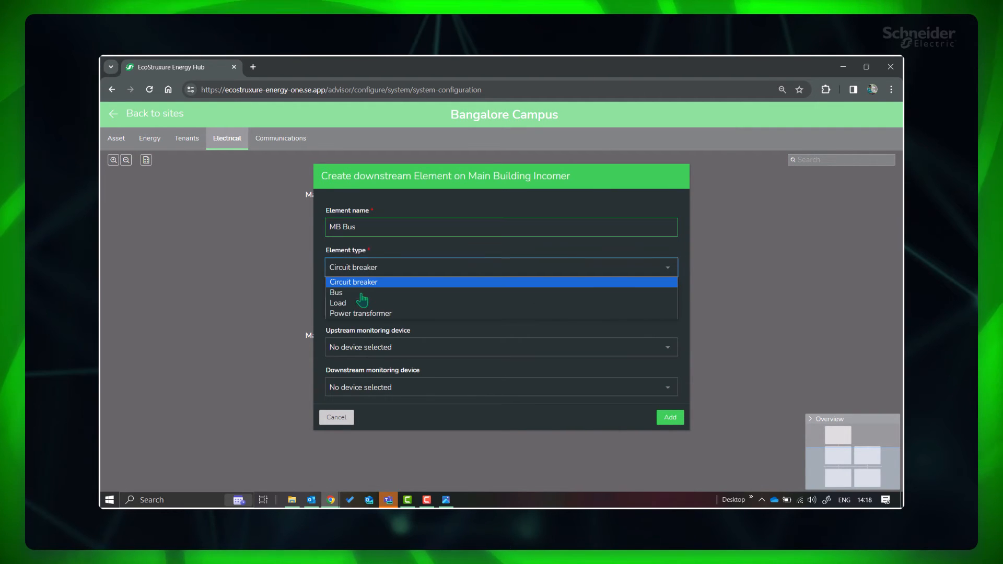
left_click(335, 293)
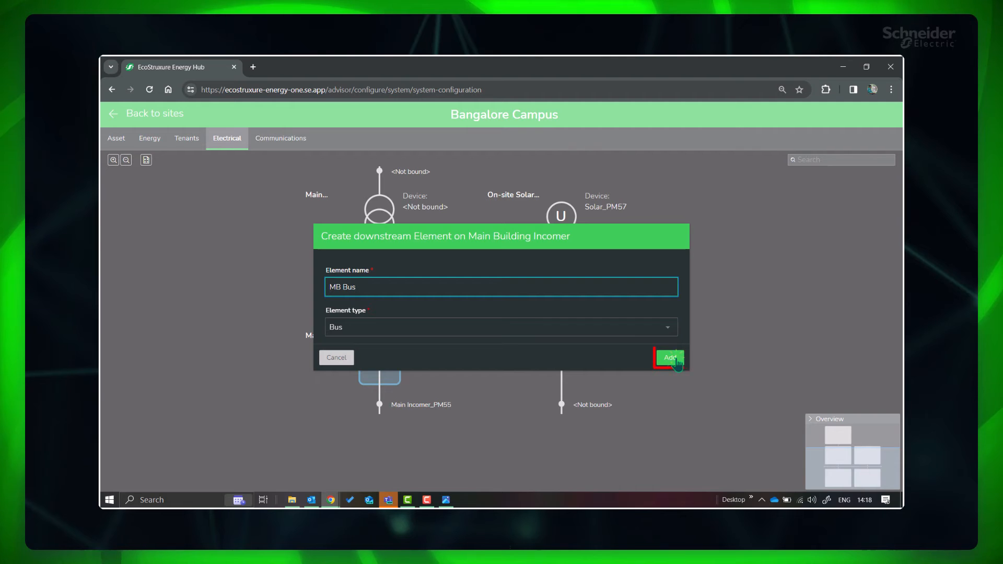
left_click(668, 357)
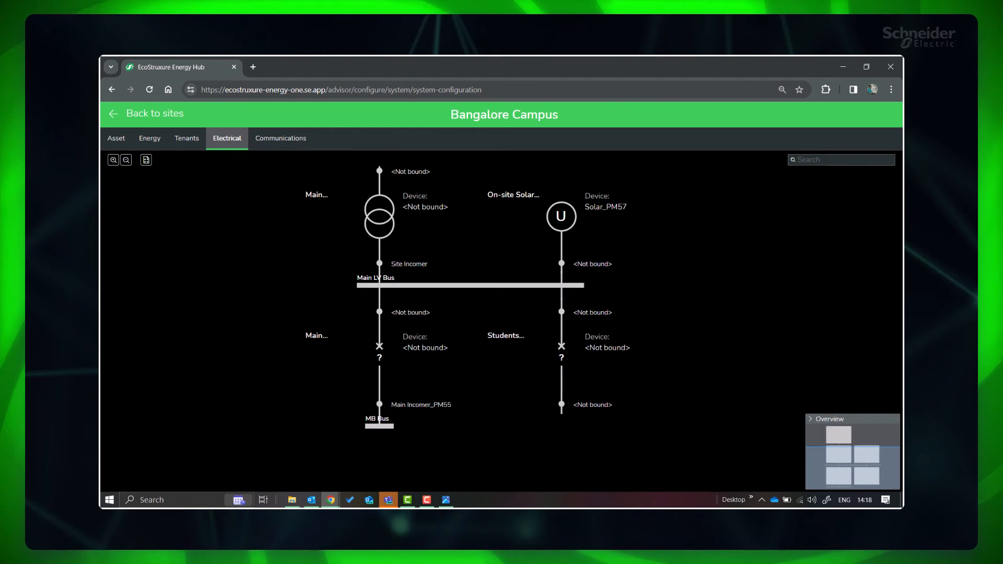
Add SF Bus as a Bus element below Students Facility Building Incomer.
right_click(561, 356)
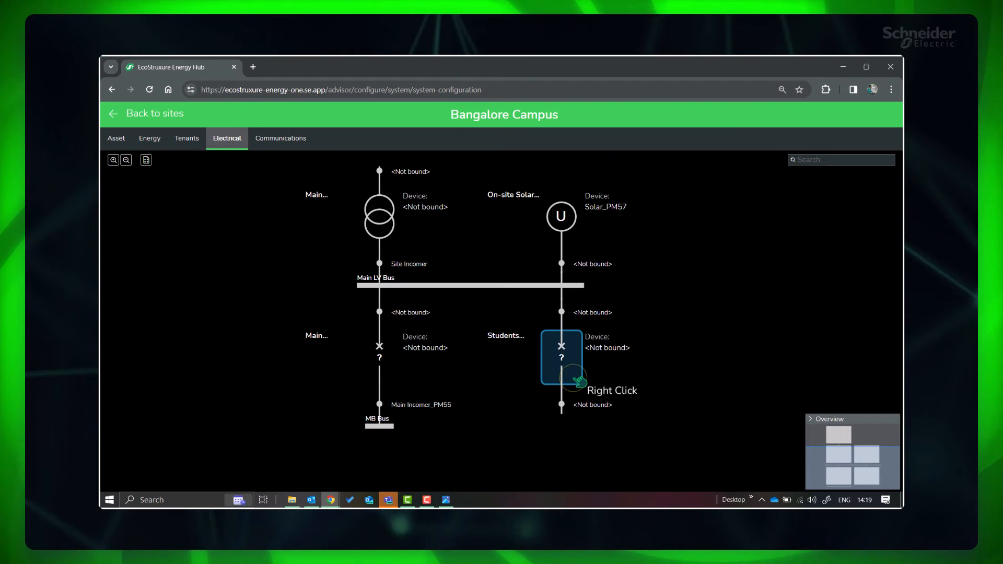
right_click(561, 356)
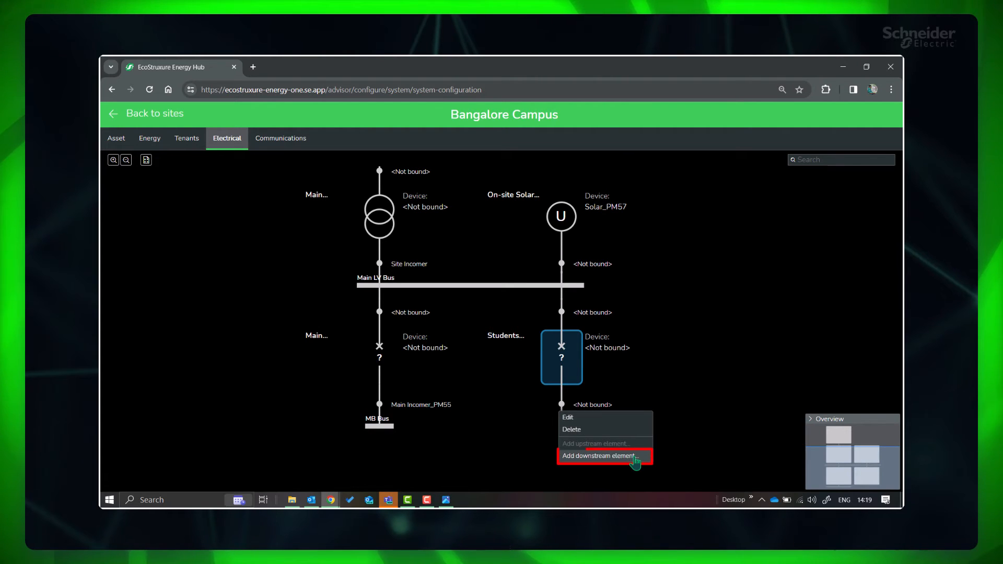
left_click(602, 456)
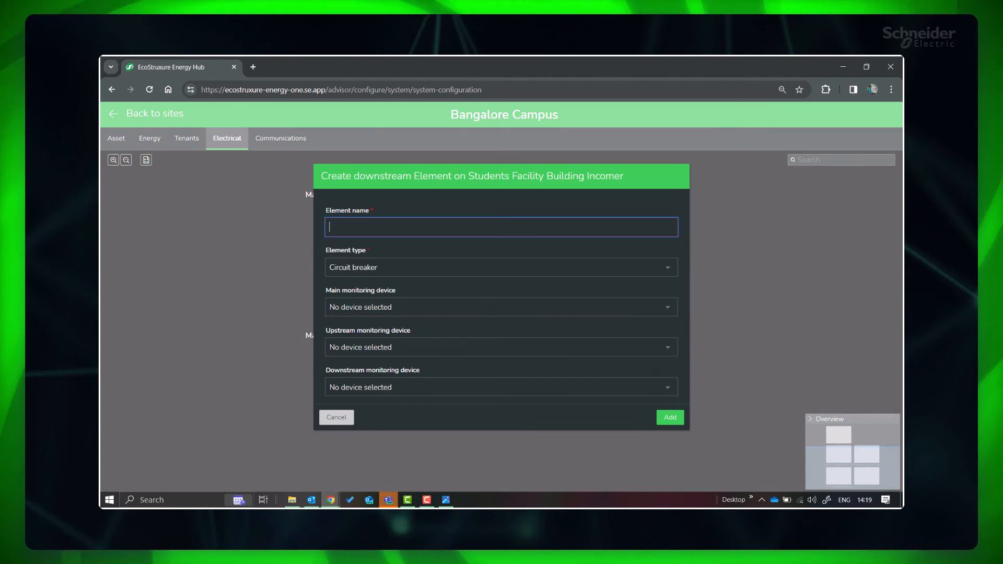
left_click(500, 267)
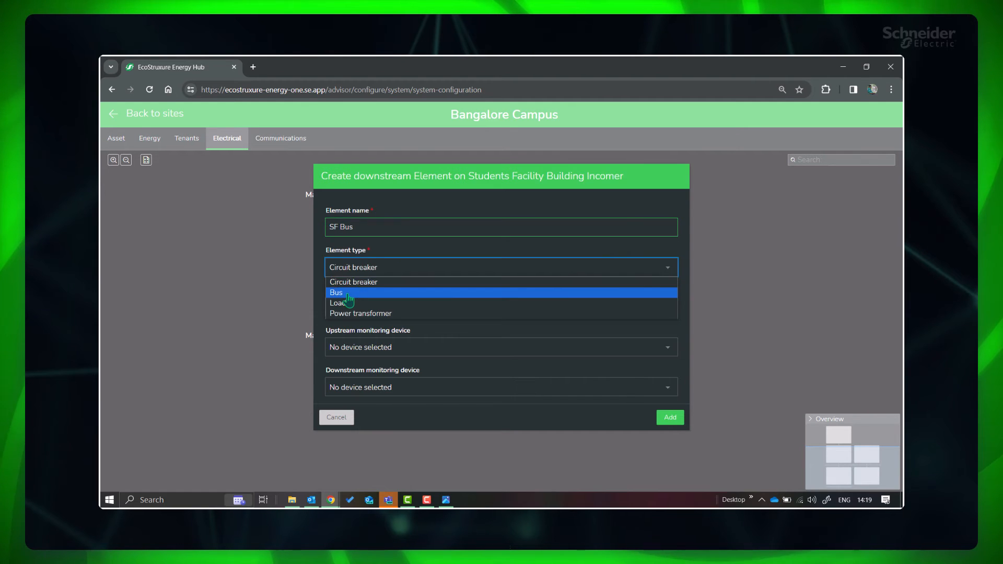
left_click(668, 417)
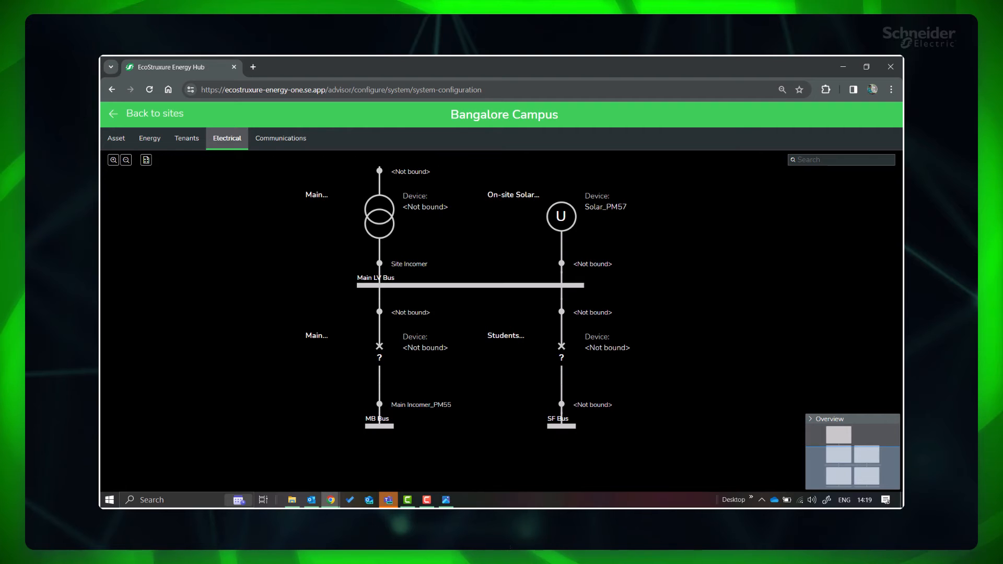
Add a First Floor HVAC load under MB Bus monitored by HVAC_PM55.
right_click(376, 426)
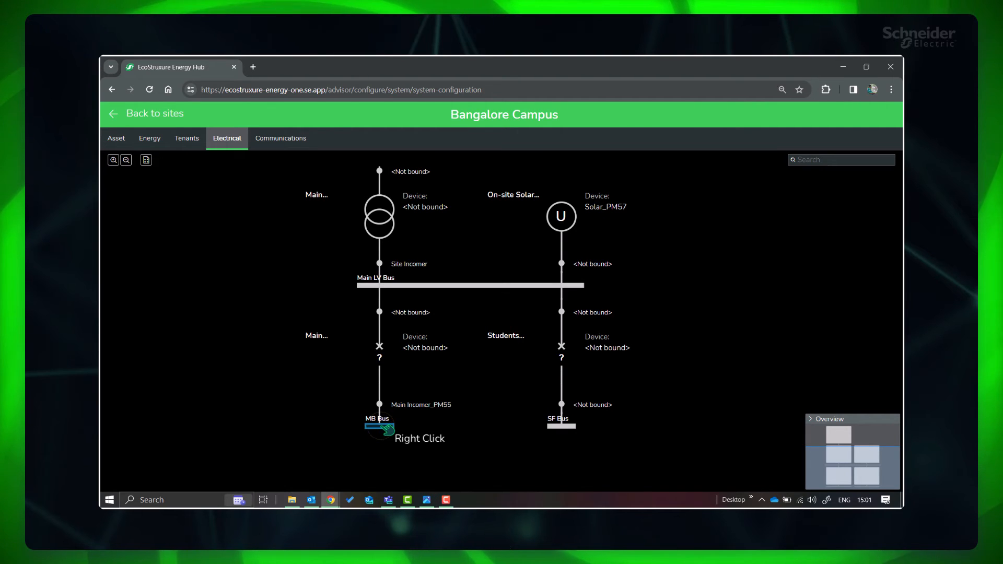
right_click(378, 427)
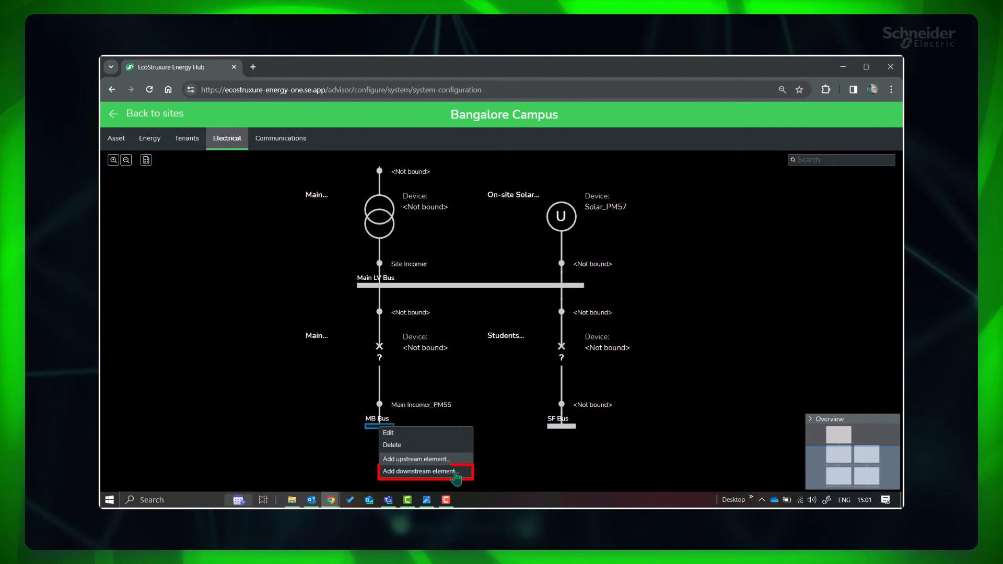
left_click(420, 471)
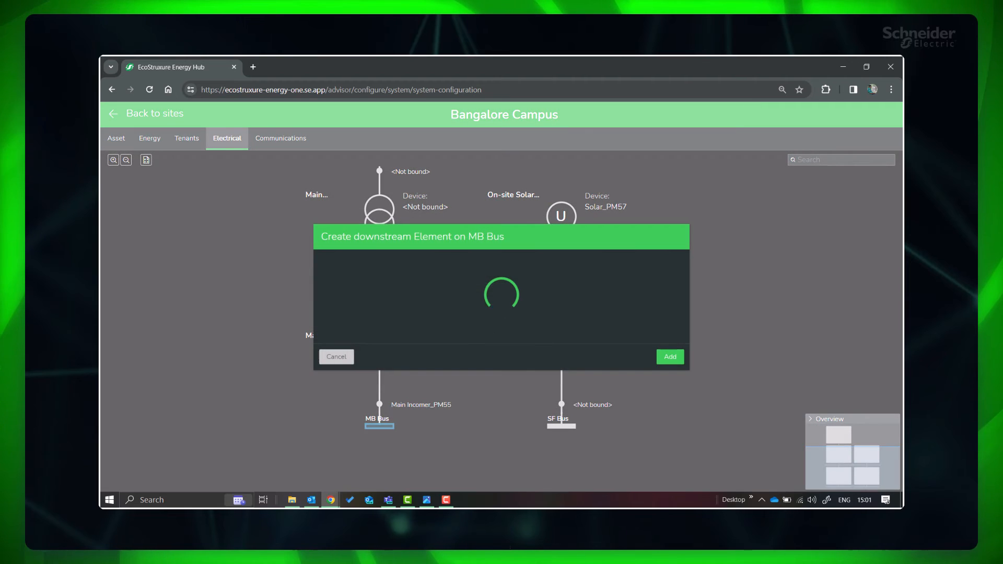
type("First Floor")
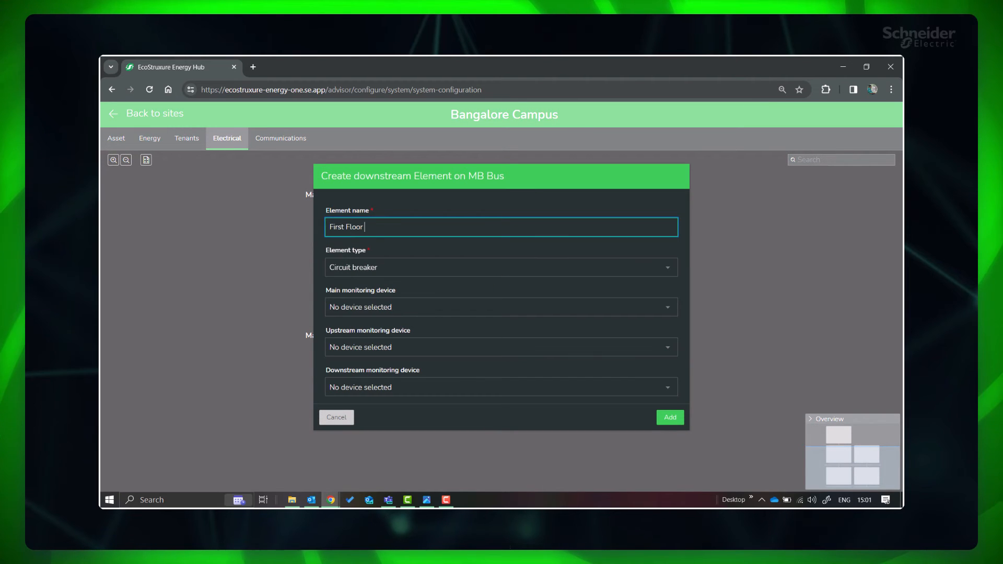
left_click(500, 266)
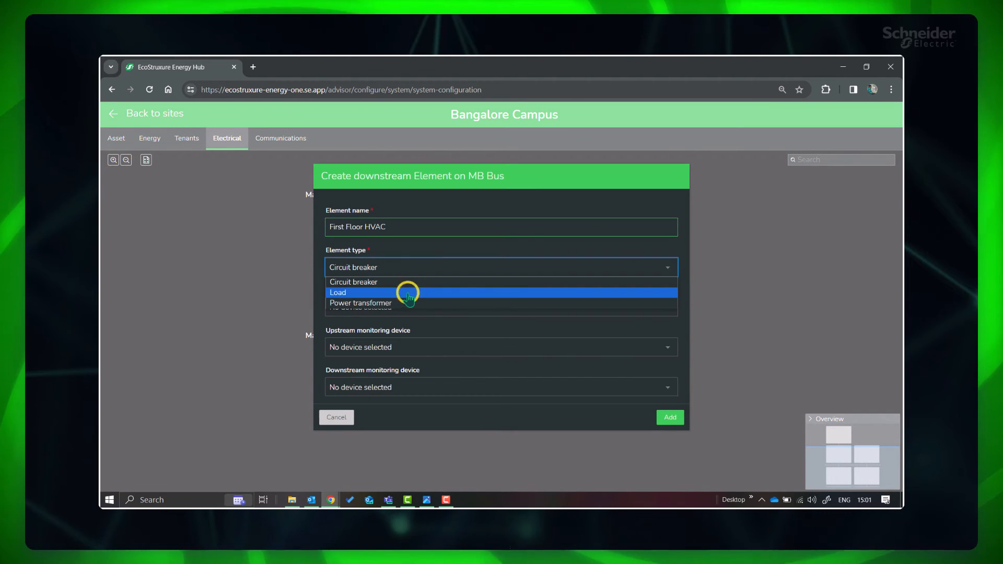
left_click(337, 293)
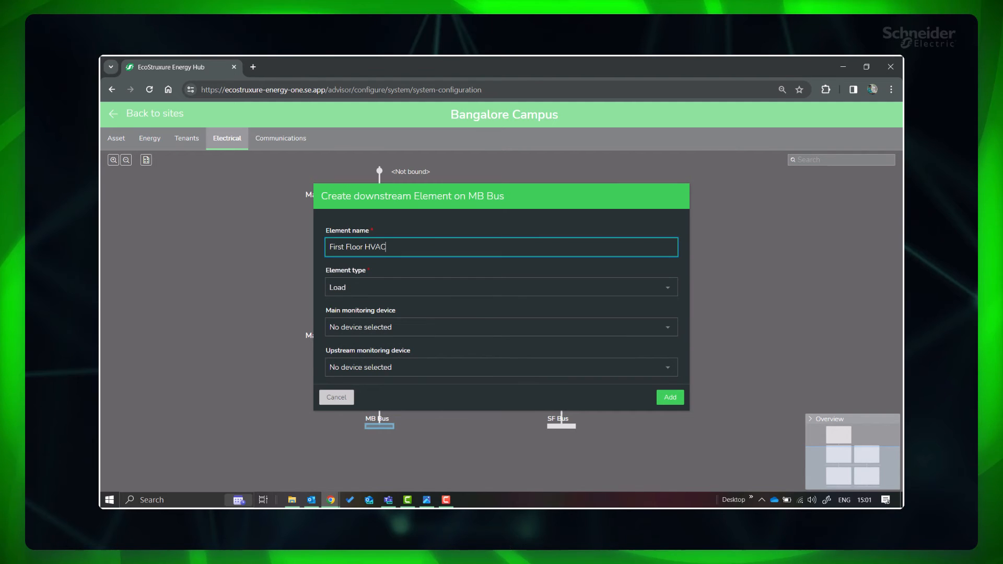
left_click(501, 327)
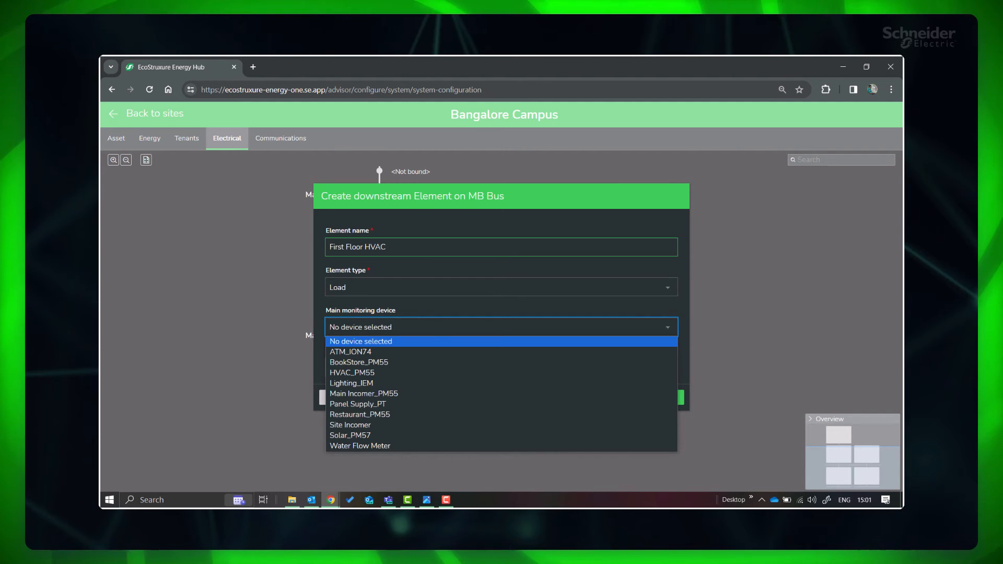
left_click(352, 372)
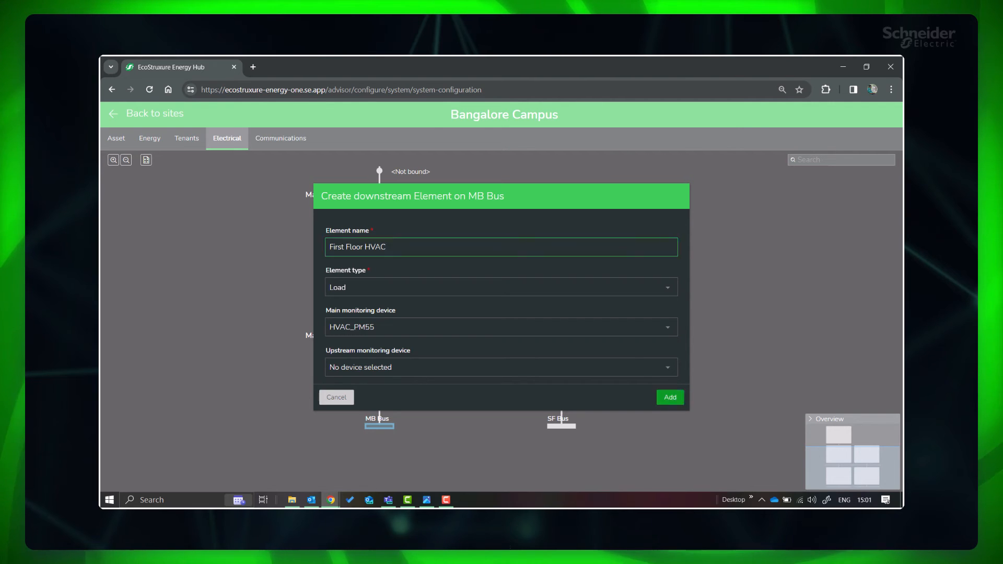
left_click(669, 397)
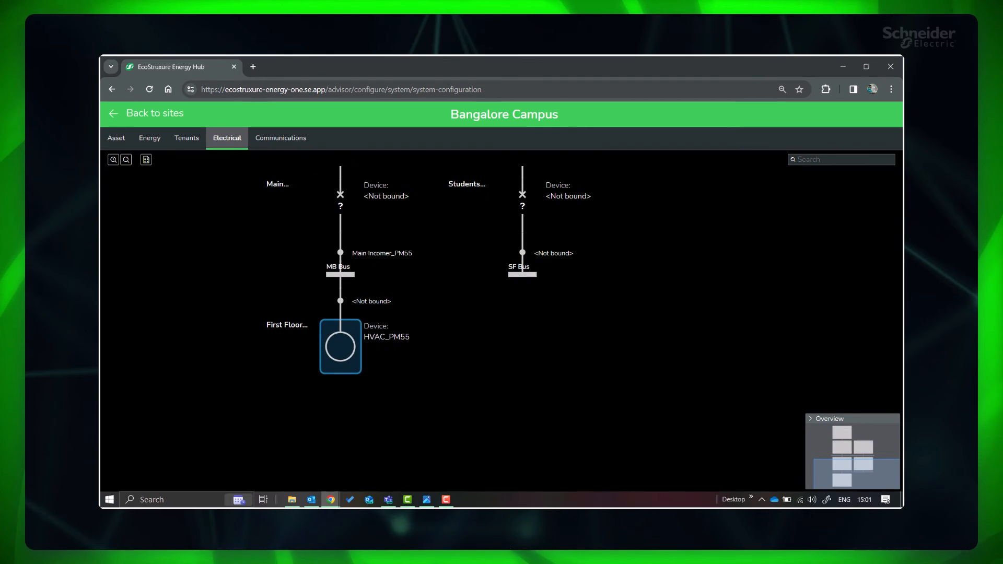
Add a First Floor Light load under MB Bus monitored by Lighting_IEM.
right_click(340, 274)
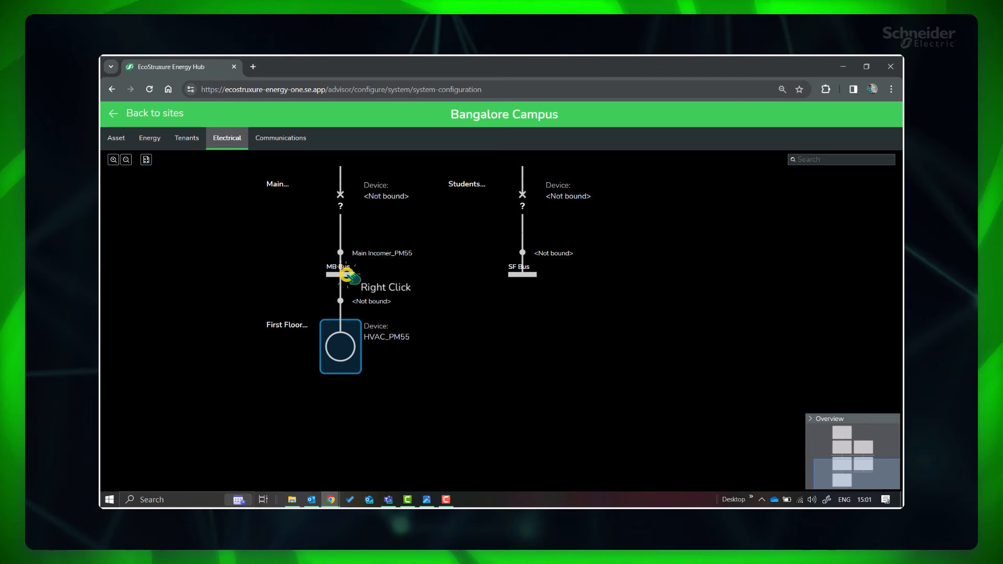
right_click(337, 274)
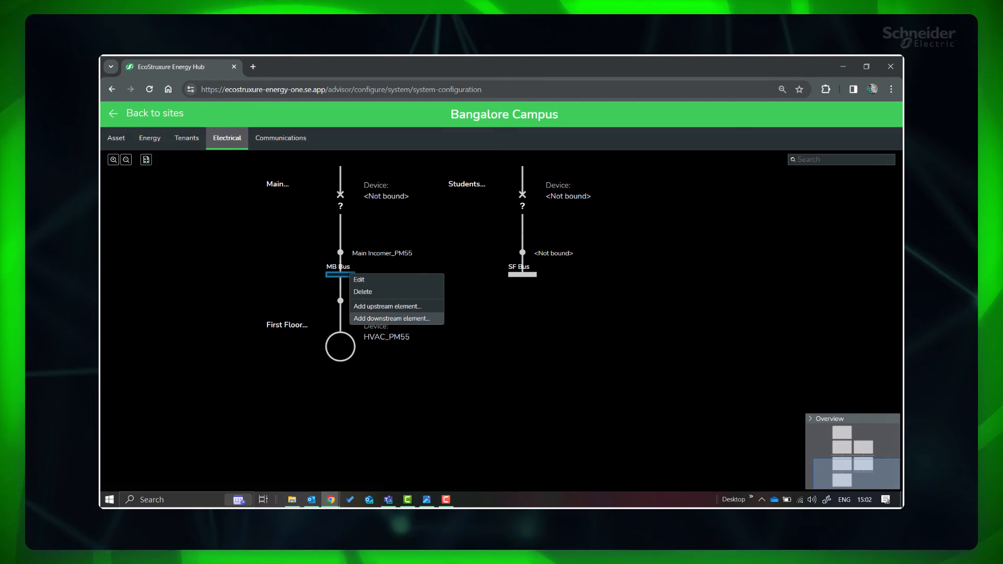
left_click(392, 317)
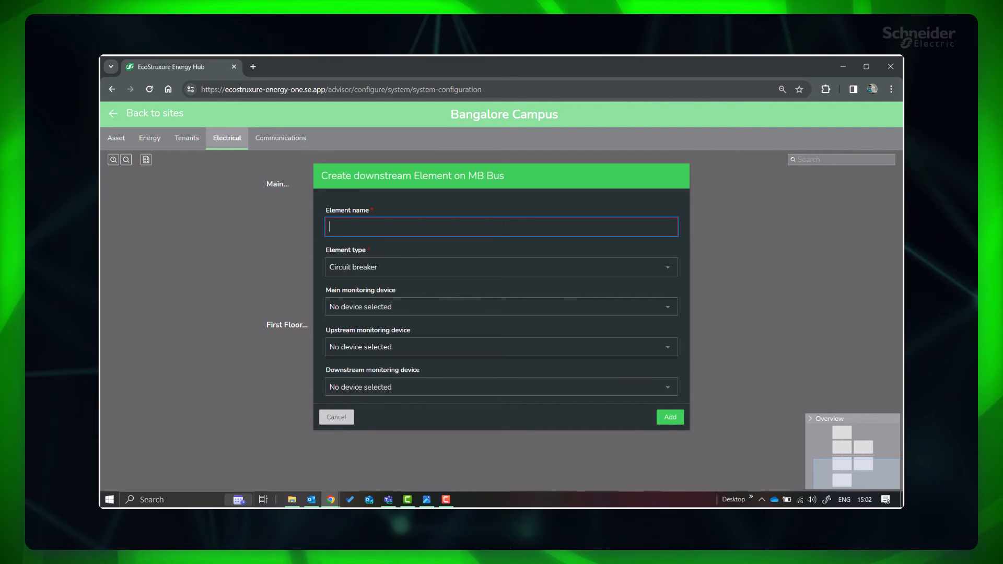
type("First Floor")
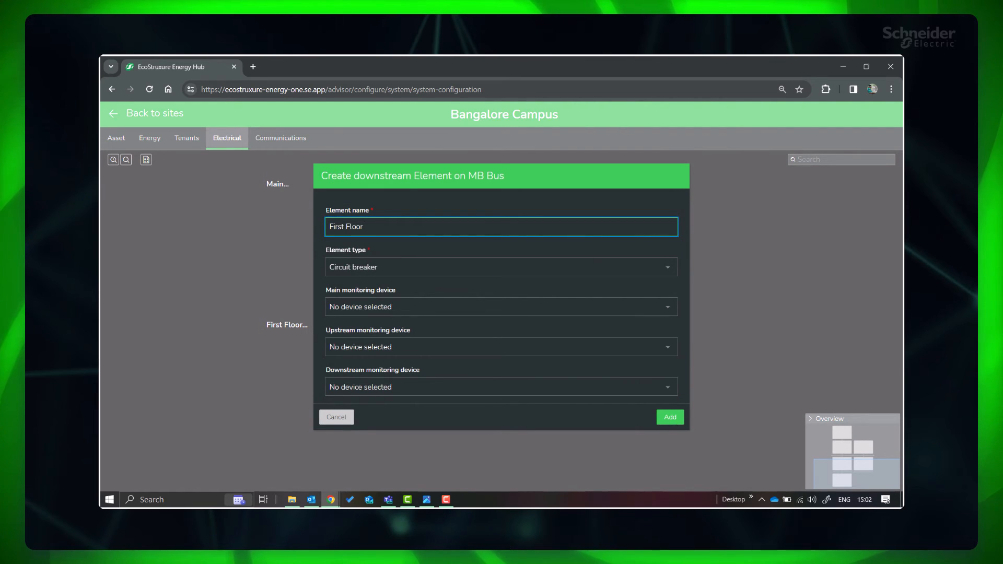
left_click(500, 266)
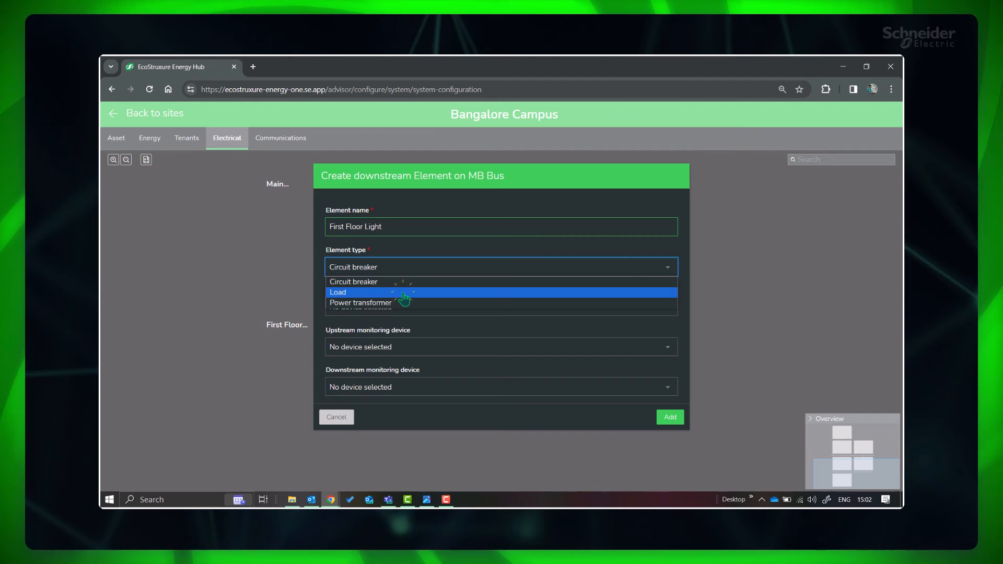
left_click(337, 293)
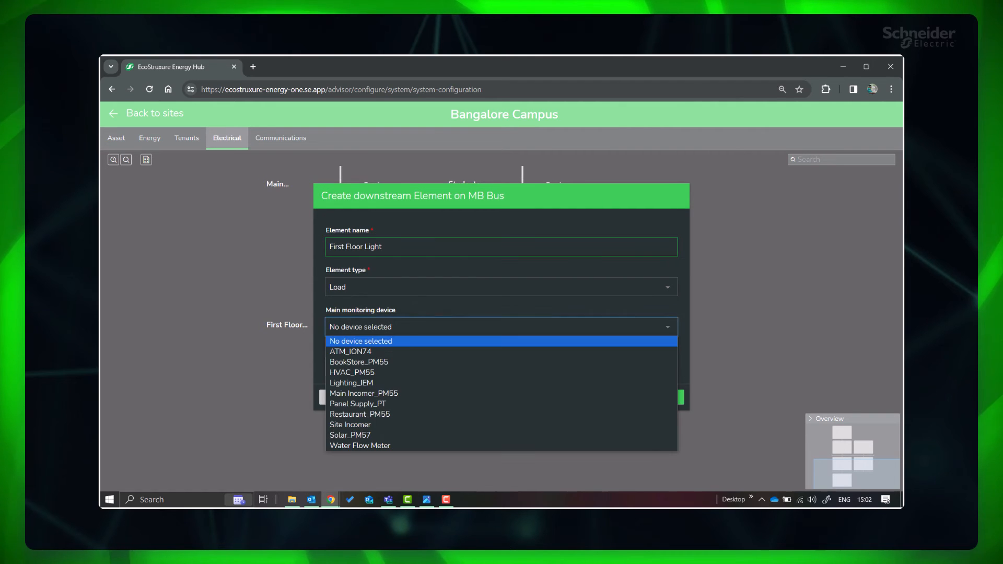
mouse_move(413, 372)
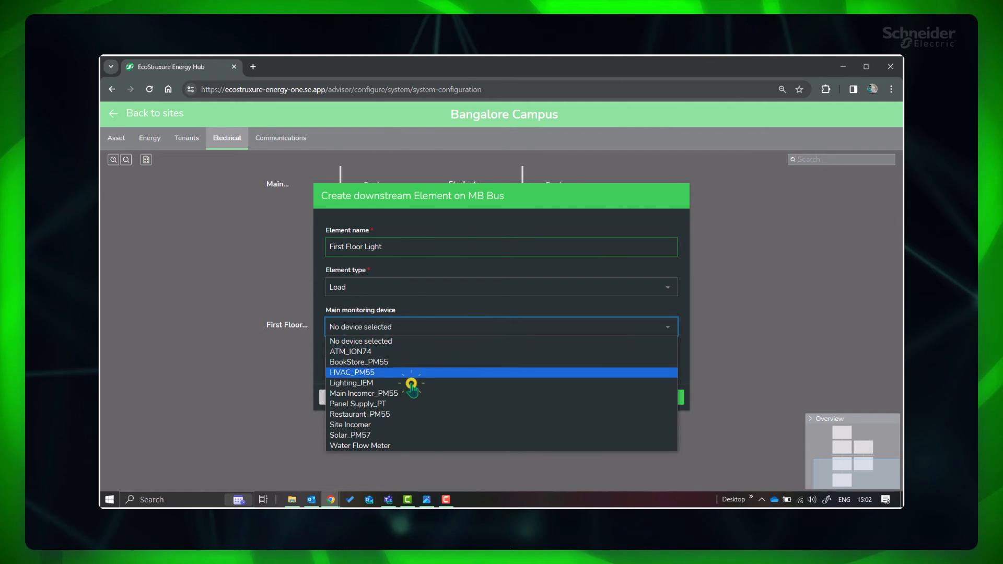
left_click(351, 382)
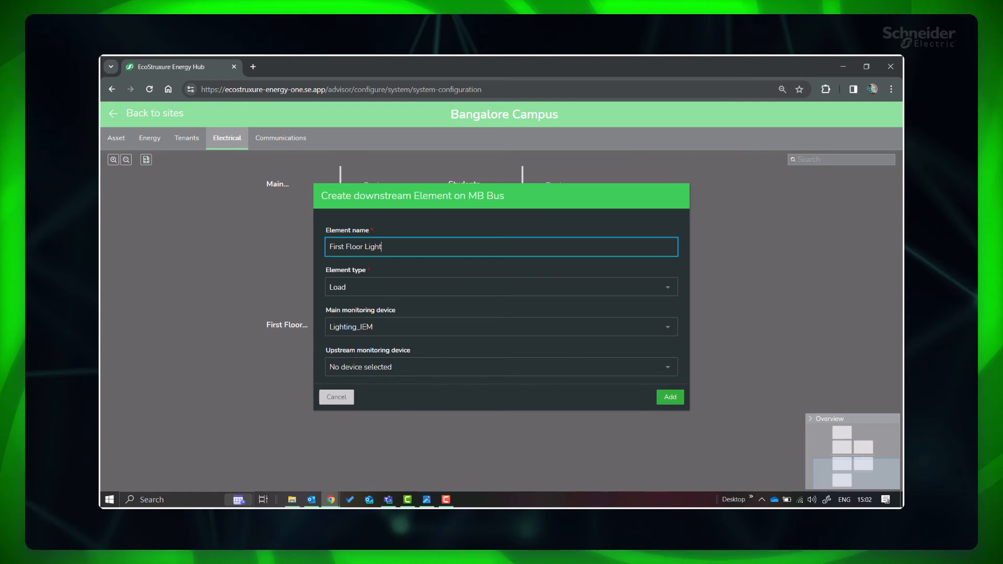
left_click(668, 397)
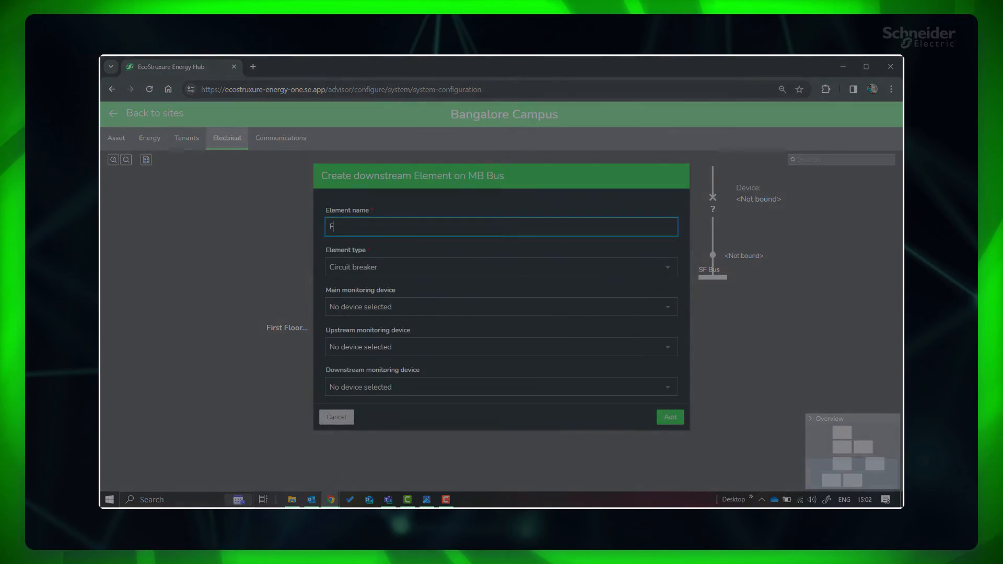
Add the remaining ATM, Book Store and Restaurant loads under SF Bus and return to the investigation overview.
left_click(669, 417)
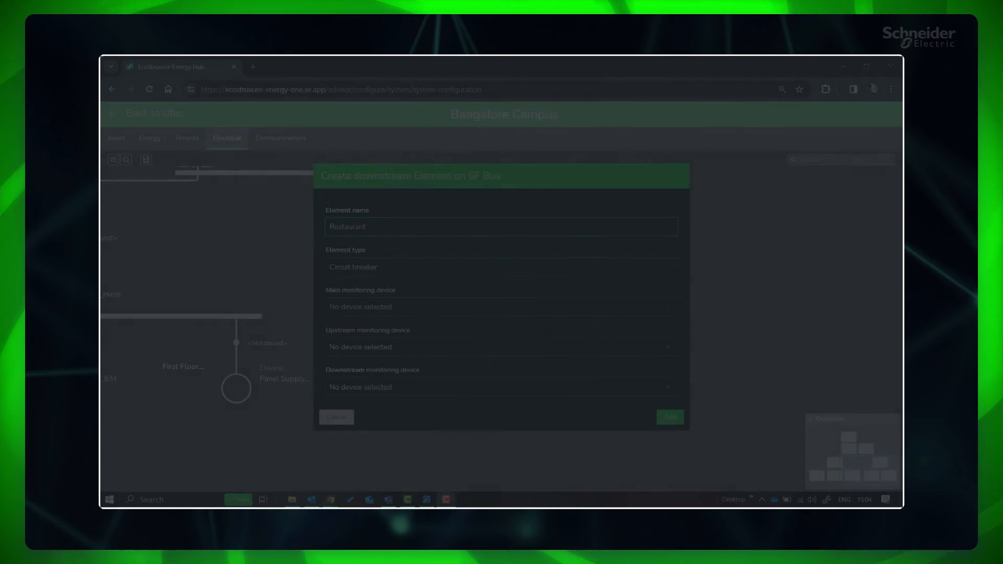
left_click(669, 416)
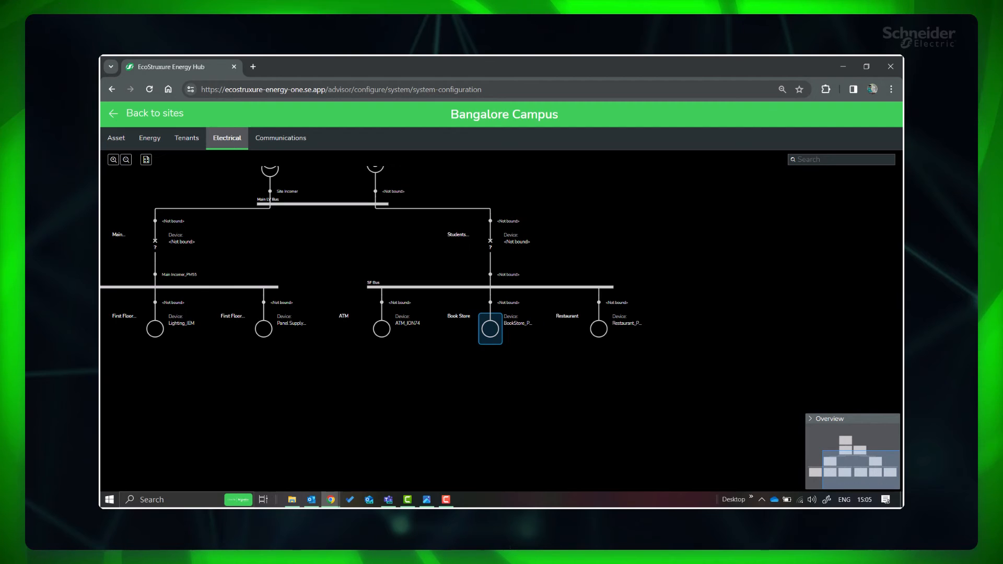
left_click(125, 159)
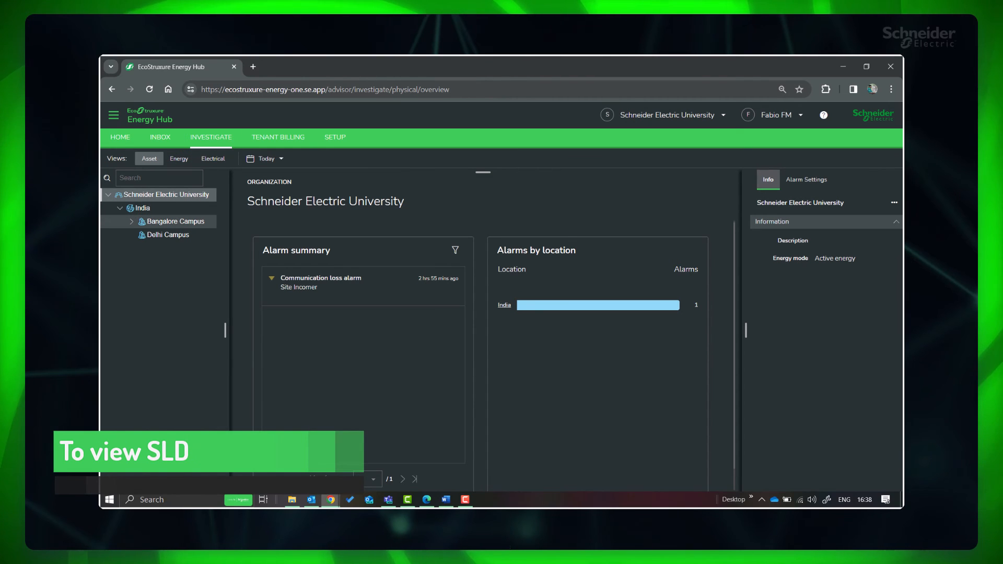
Select Bangalore Campus in the Investigate tree and show its Electrical single-line diagram.
left_click(175, 220)
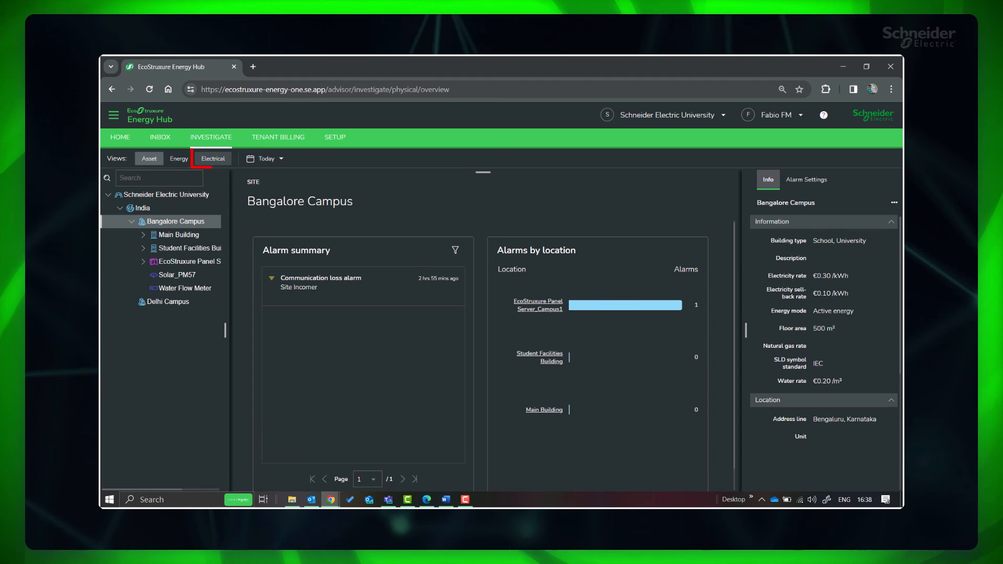
left_click(212, 158)
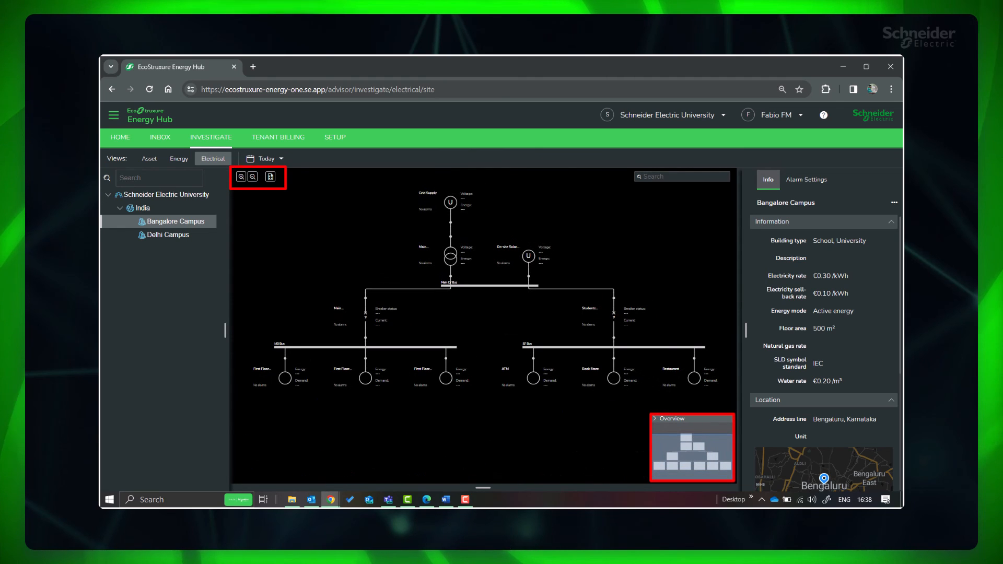
Zoom into the live SLD readings and open the '1 alarms' summary on First Floor Office.
left_click(240, 176)
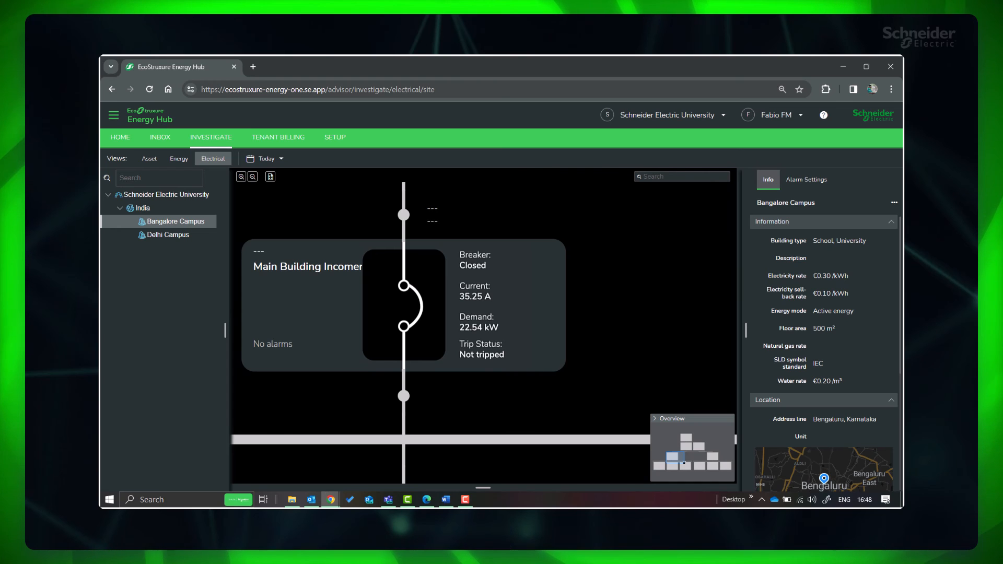
left_click(252, 176)
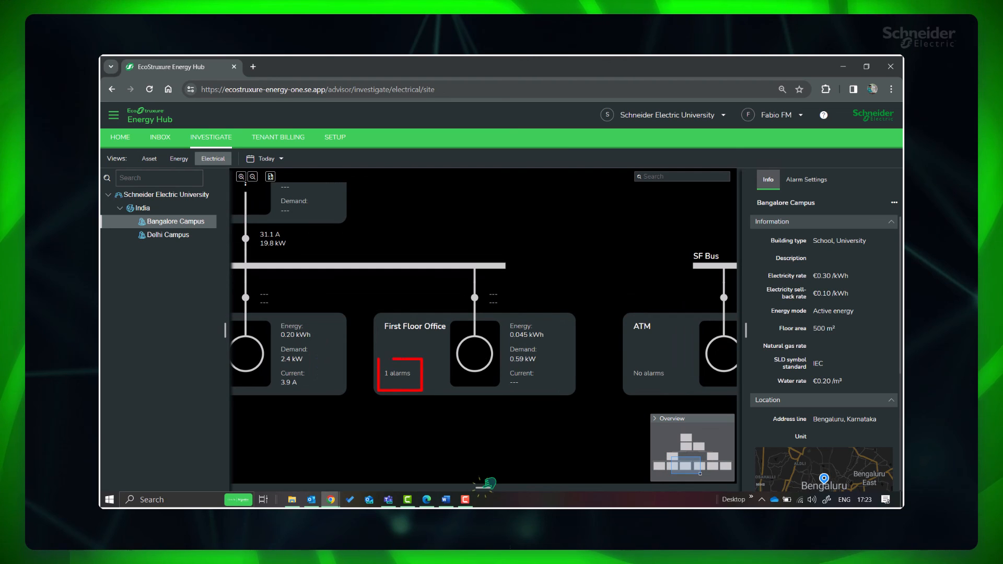
left_click(397, 373)
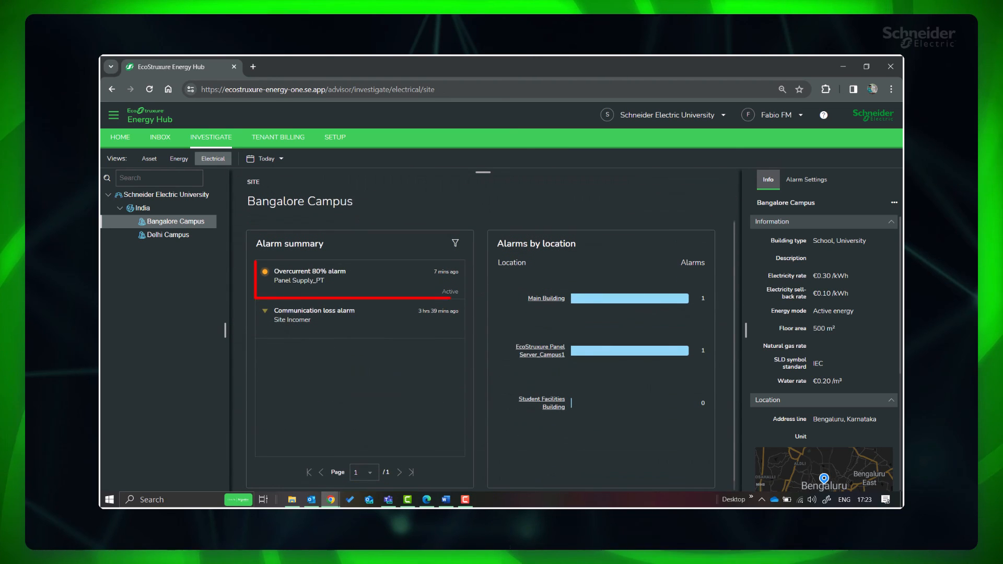